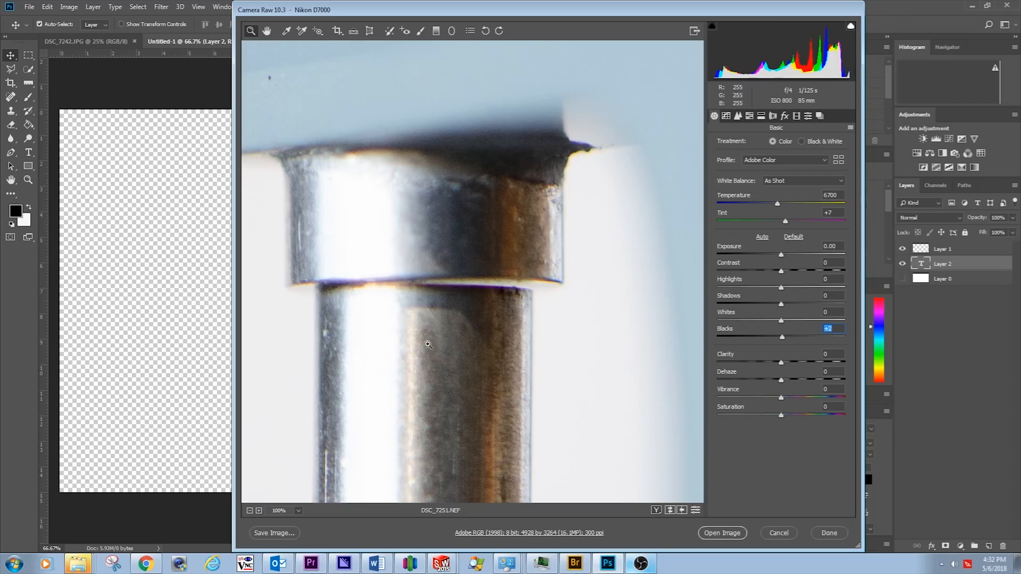
mouse_move(520, 320)
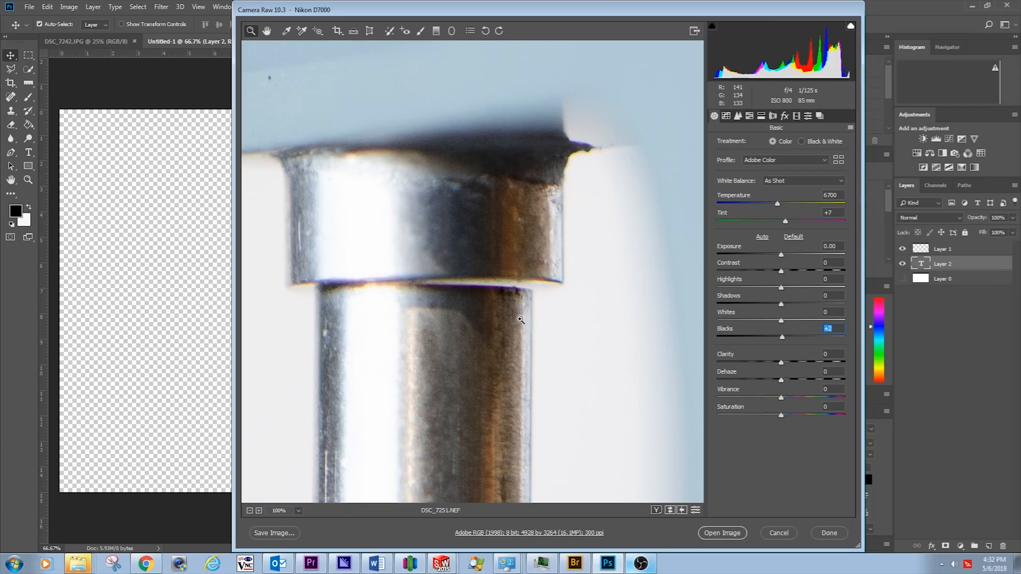
mouse_move(510, 287)
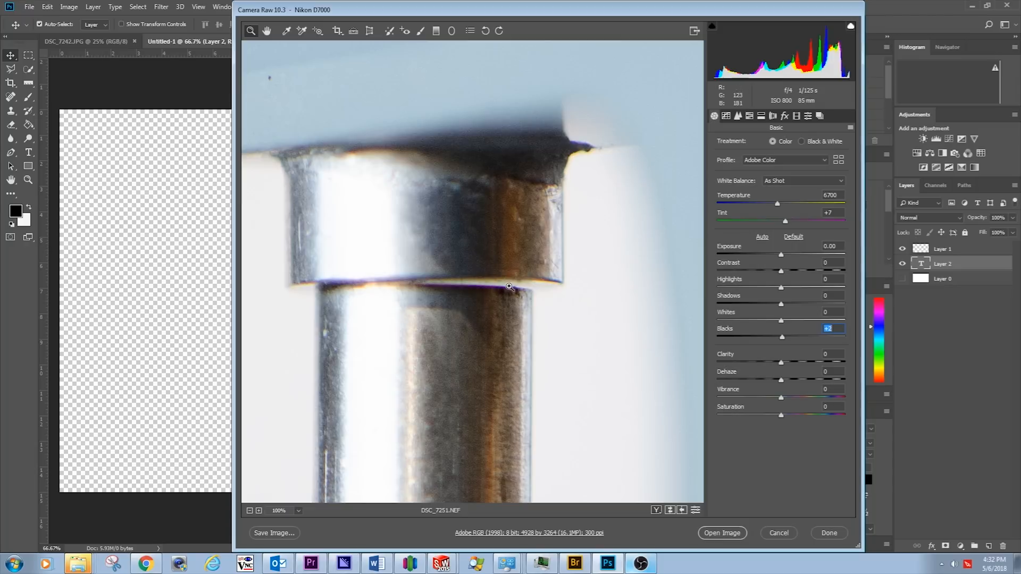
mouse_move(774, 340)
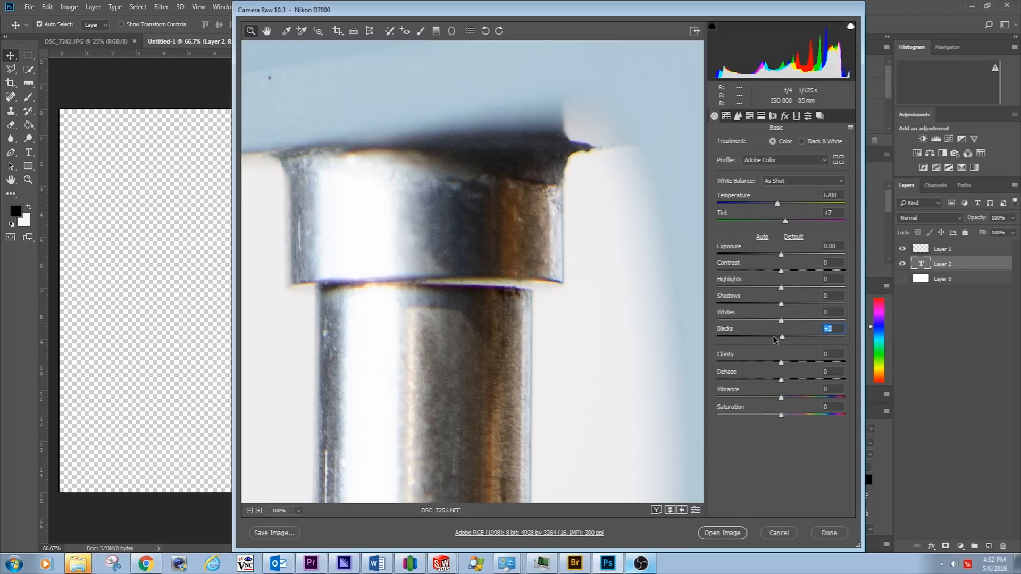
mouse_move(773, 350)
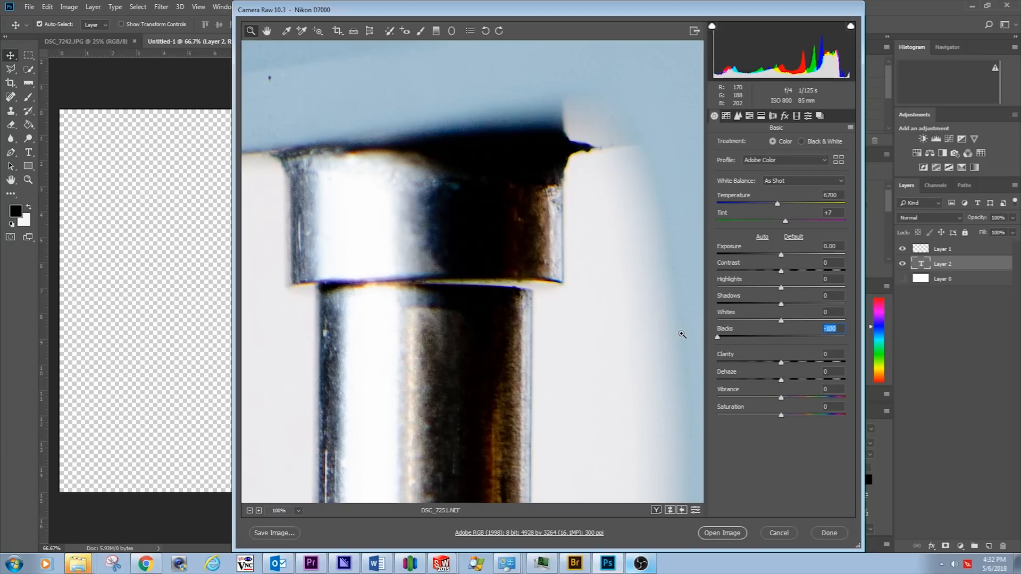
mouse_move(493, 263)
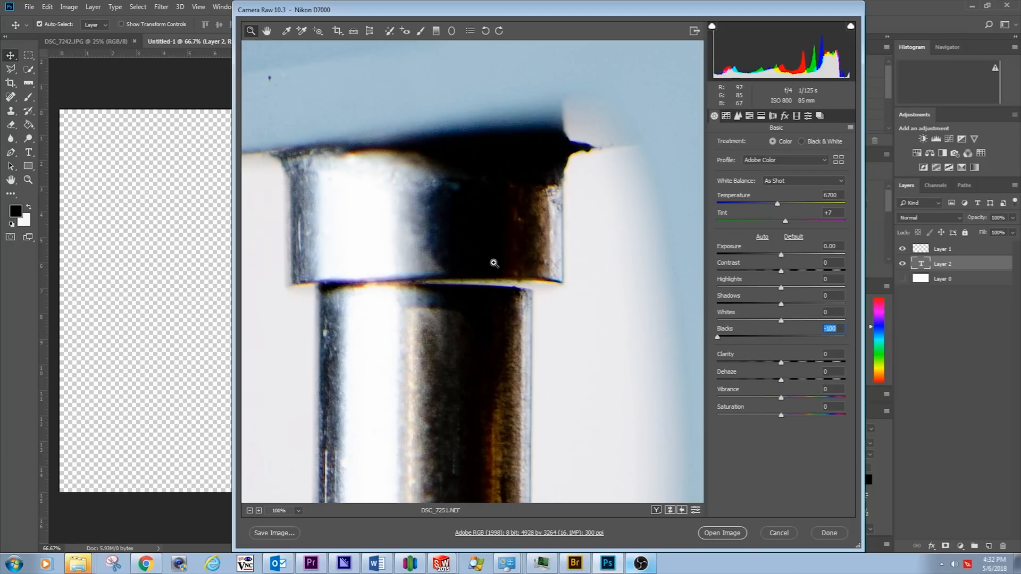
- Push the Blacks slider down to -100 to deepen shadows on the metal part photo
click(442, 563)
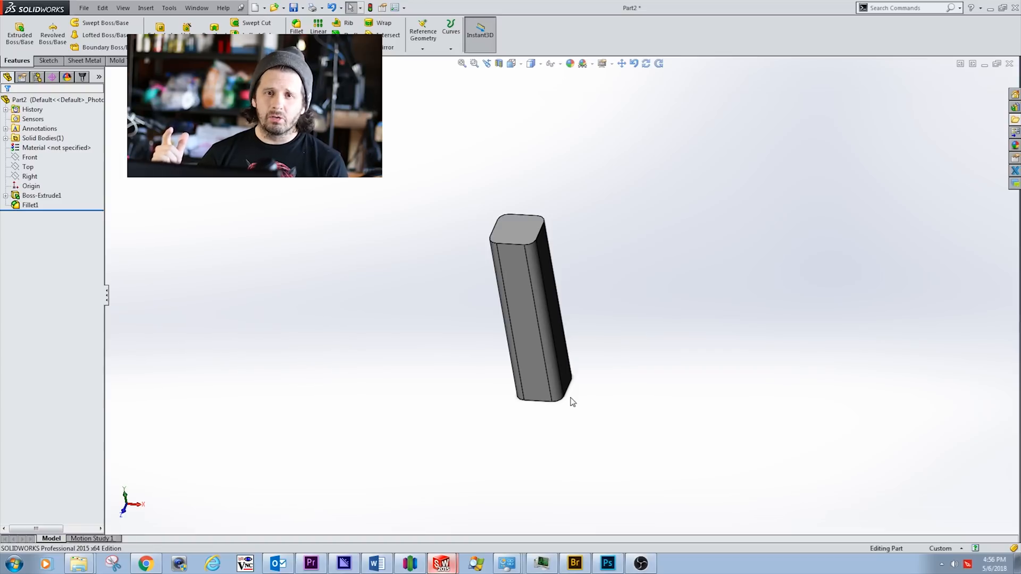
mouse_move(571, 333)
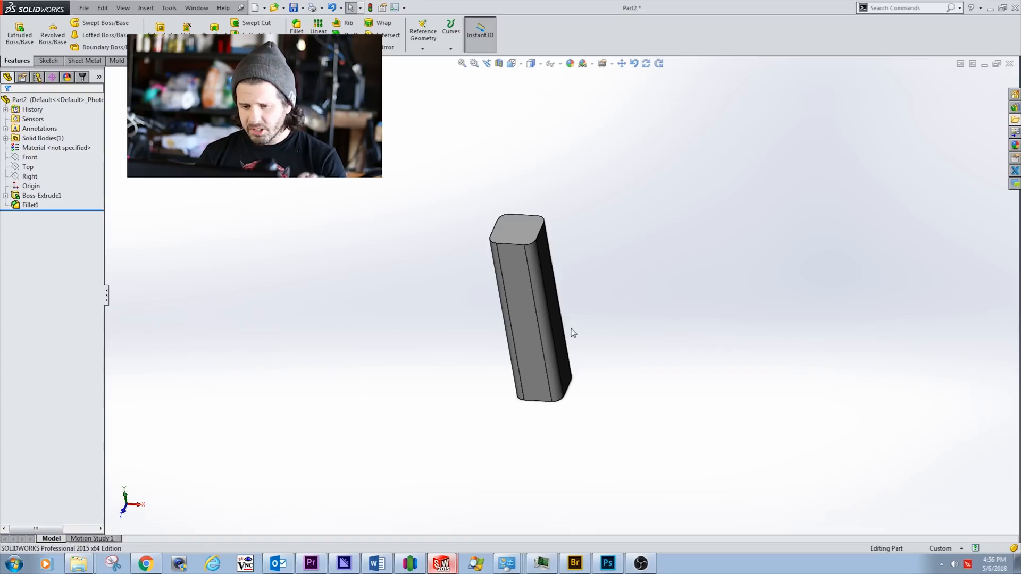
mouse_move(586, 302)
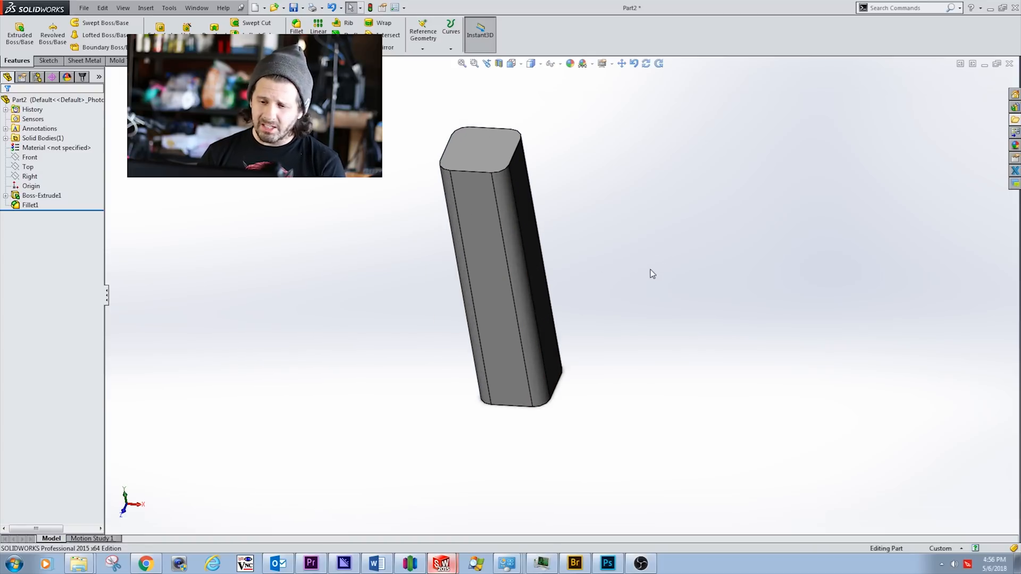
mouse_move(671, 357)
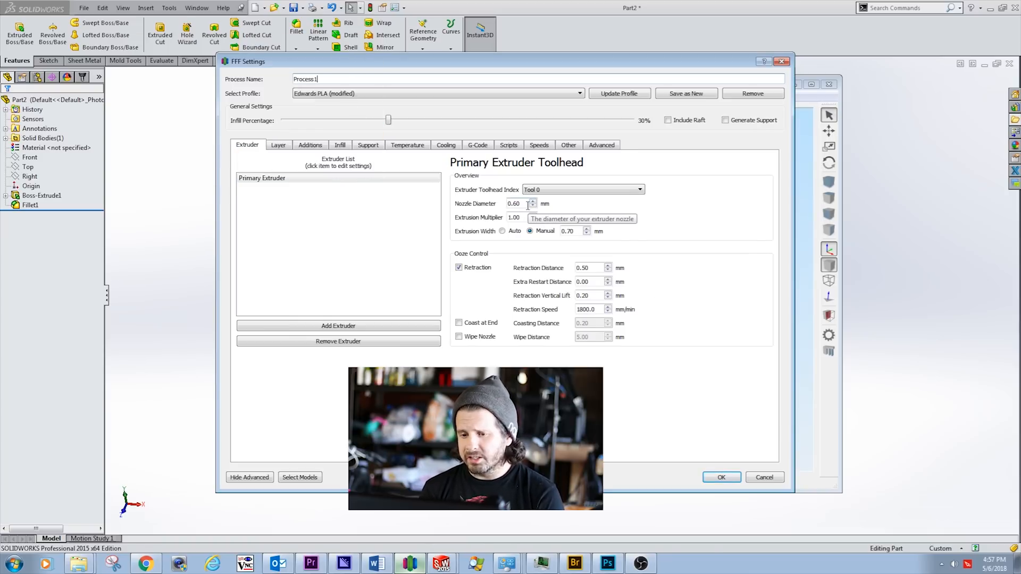
mouse_move(628, 233)
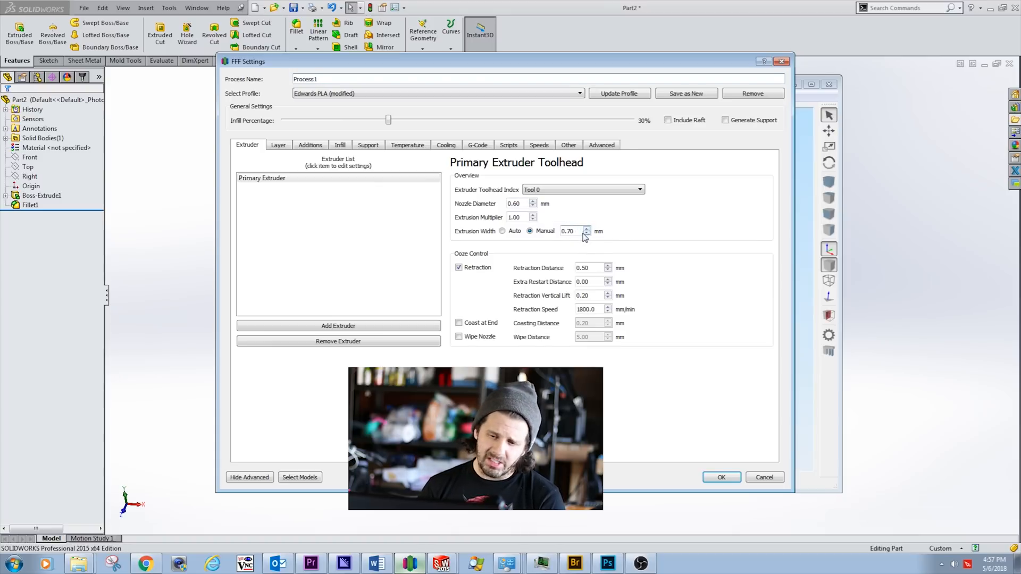
mouse_move(583, 236)
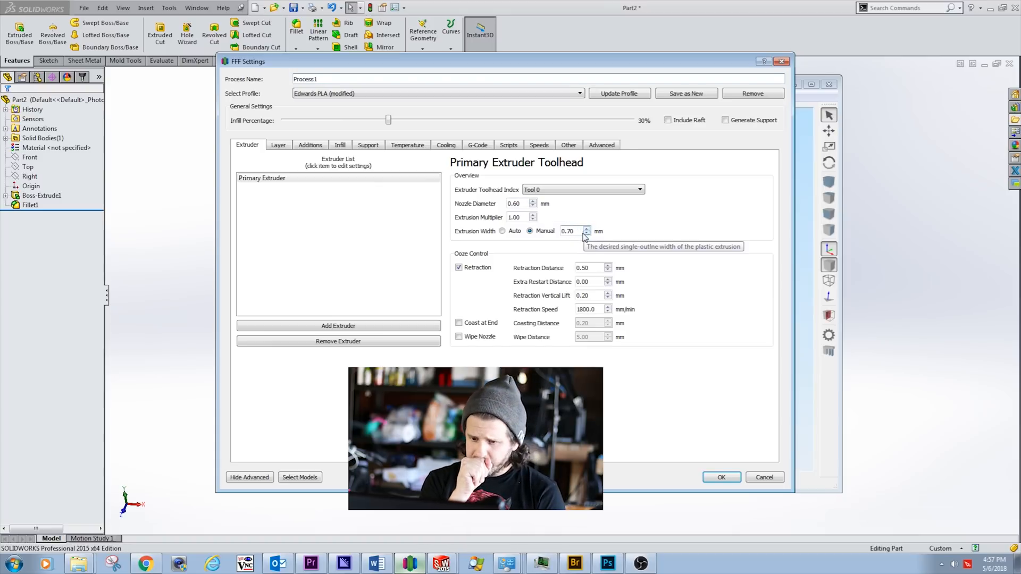
mouse_move(620, 250)
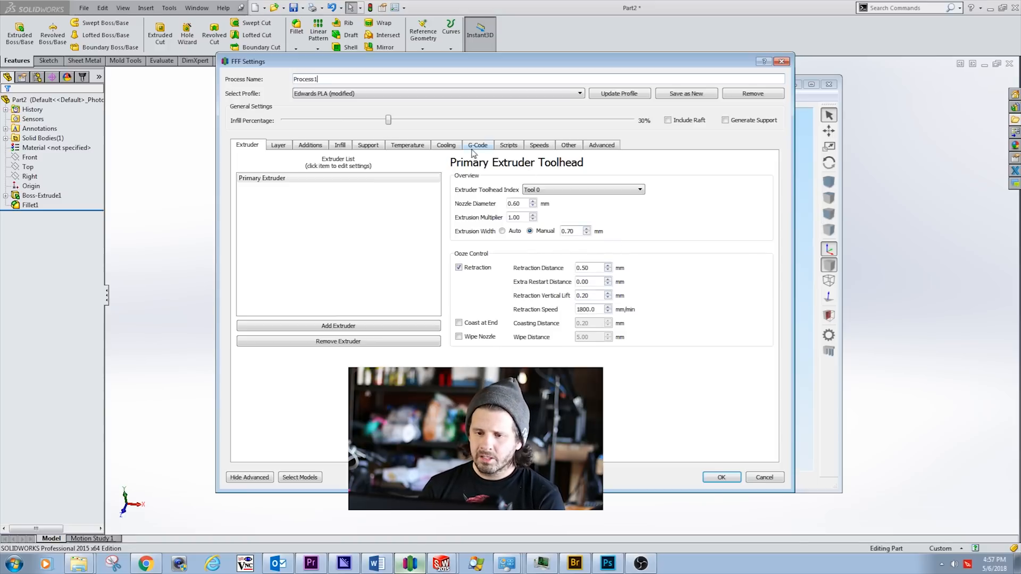
- Show the process layer settings: 0.1000 mm primary layer height with vase mode enabled
click(278, 144)
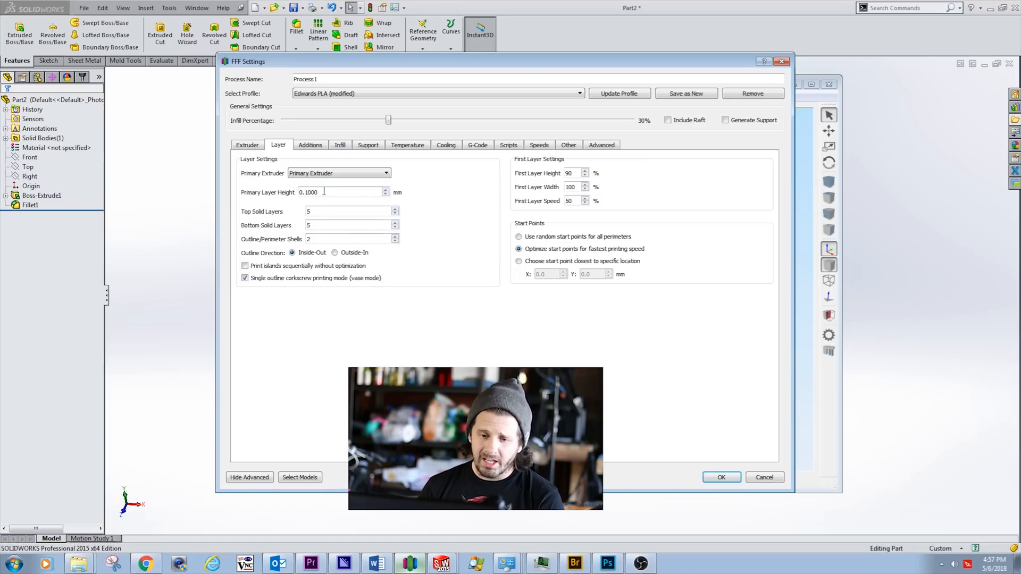
mouse_move(323, 191)
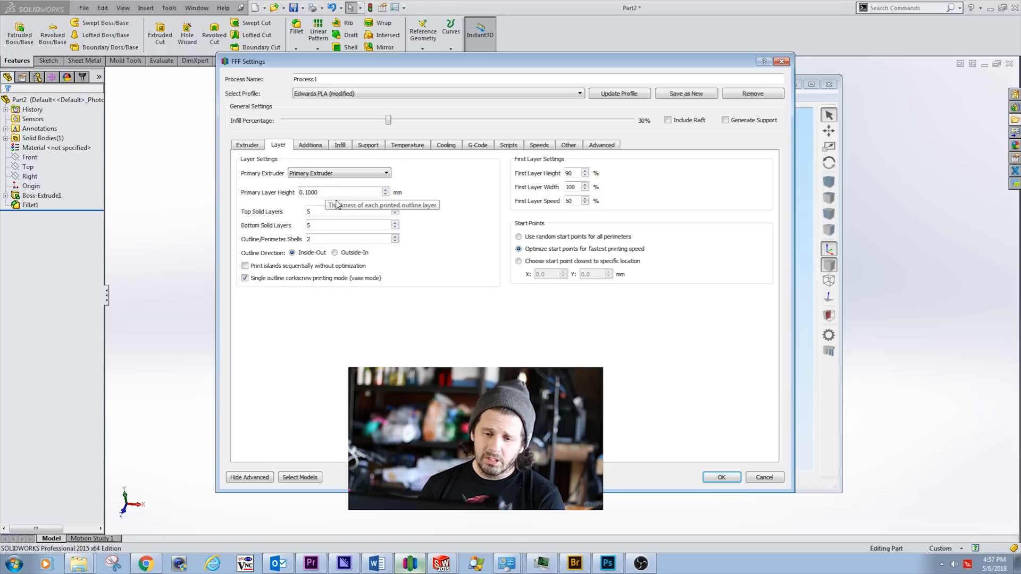
mouse_move(338, 338)
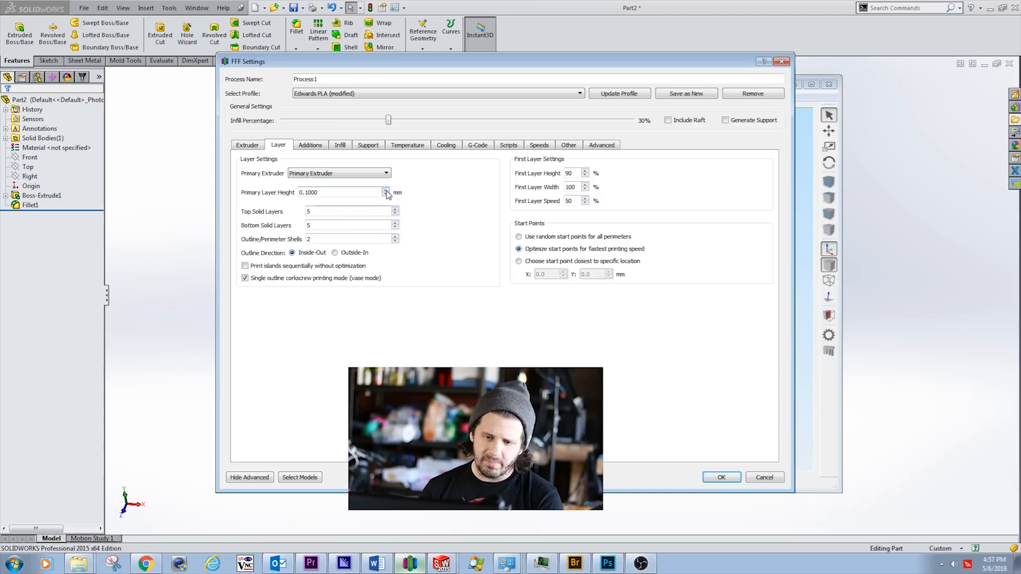
mouse_move(386, 192)
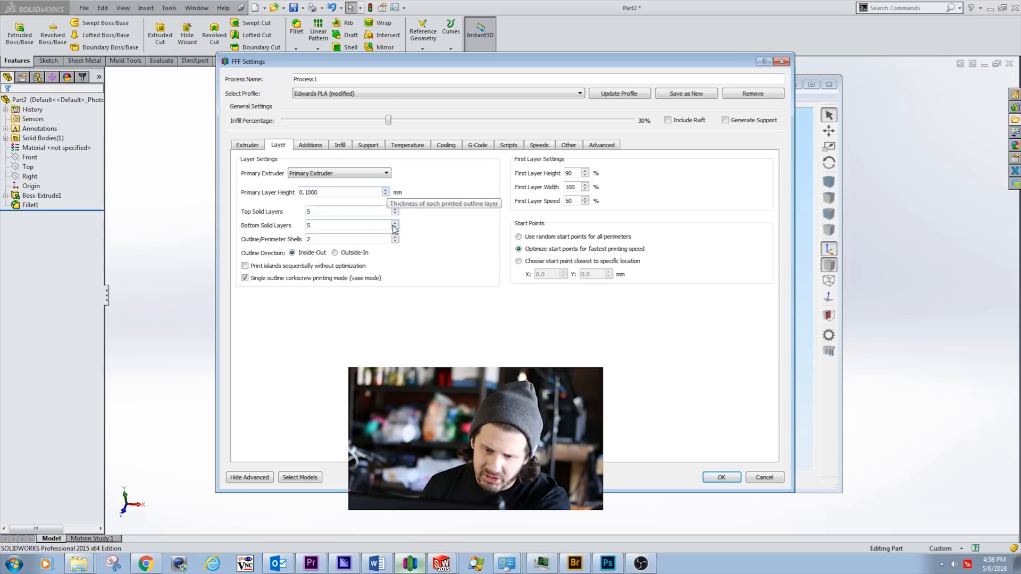
mouse_move(456, 231)
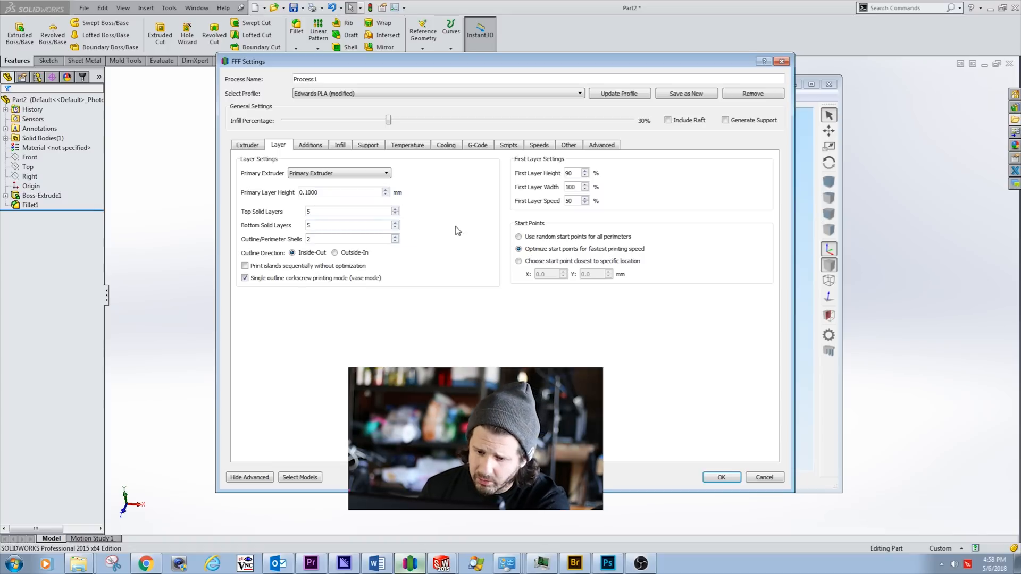
mouse_move(453, 237)
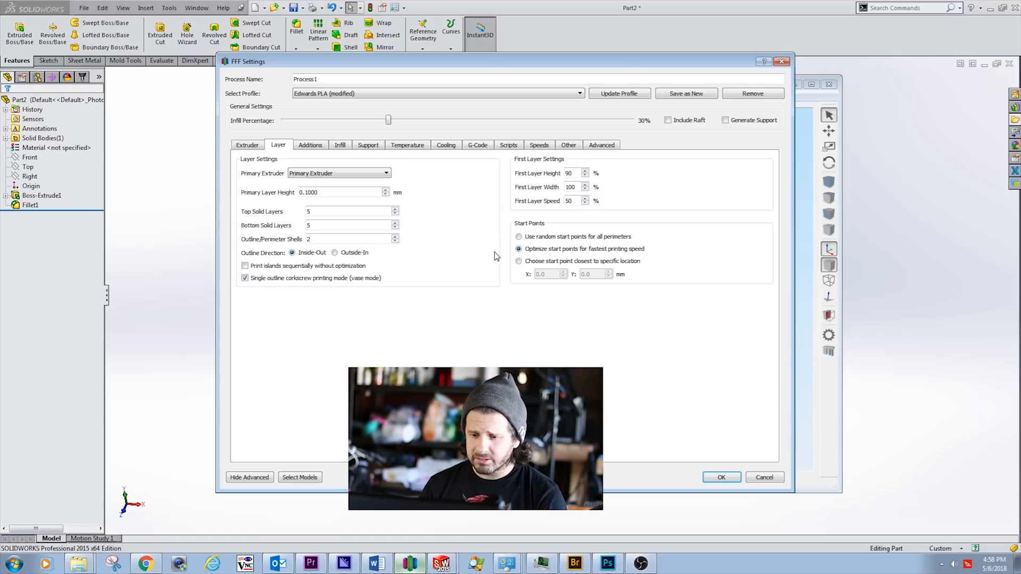
click(719, 478)
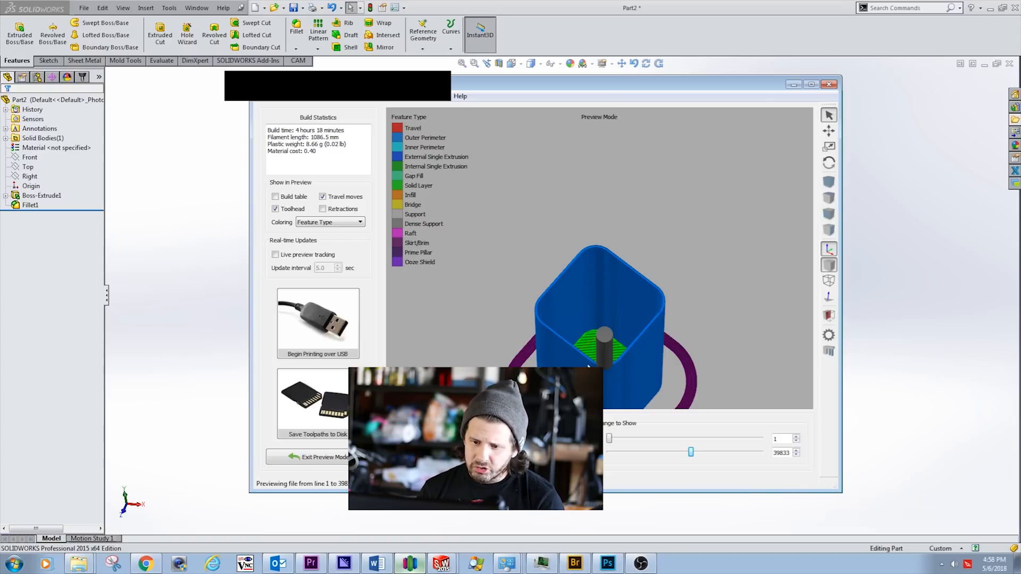
mouse_move(545, 324)
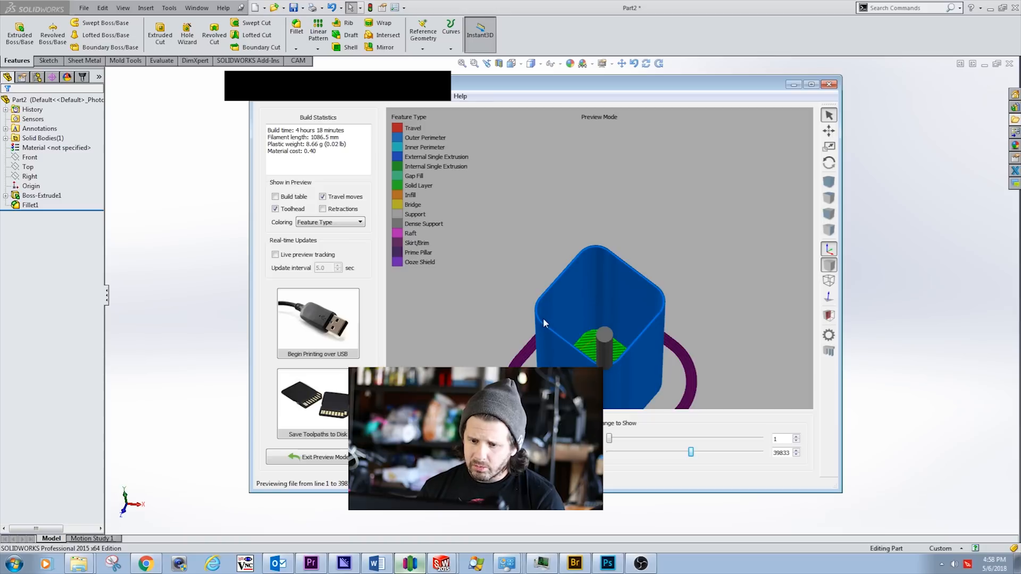
mouse_move(583, 256)
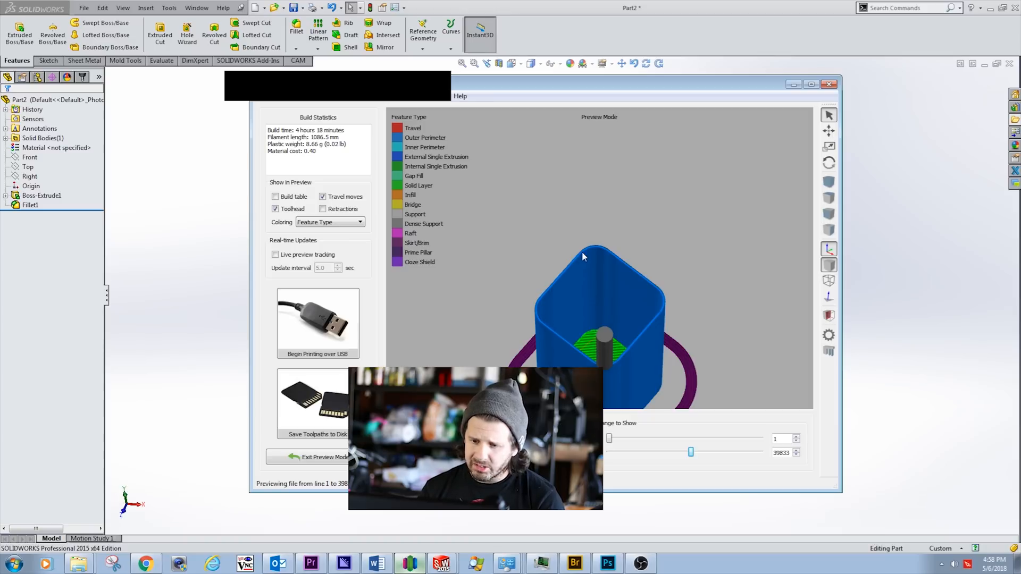
mouse_move(657, 290)
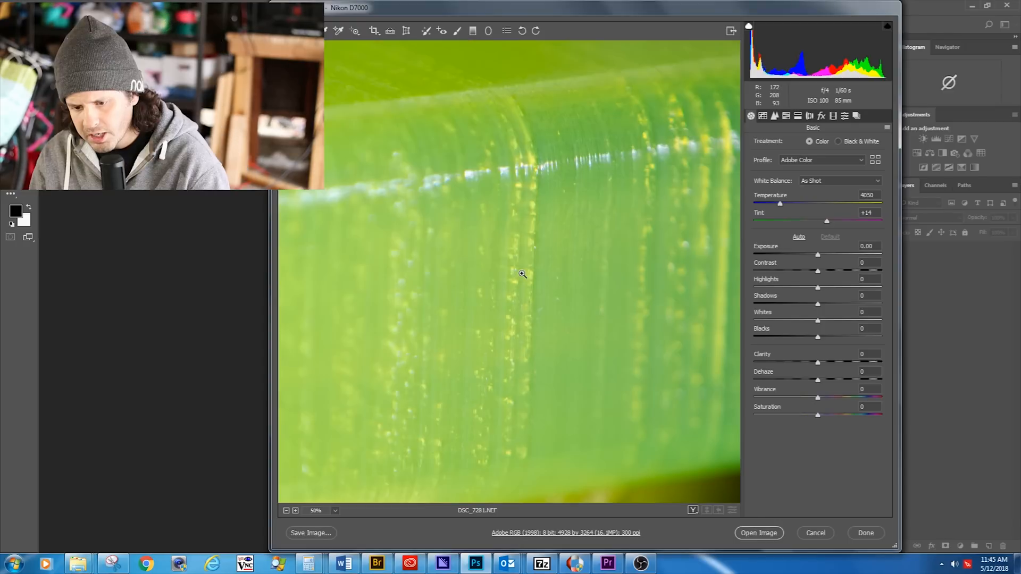
mouse_move(683, 267)
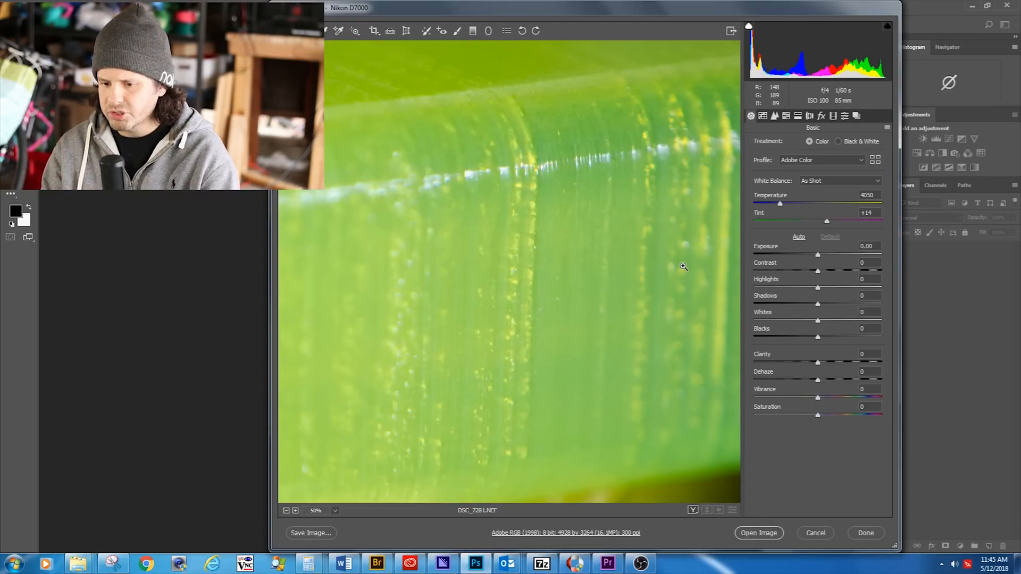
mouse_move(609, 291)
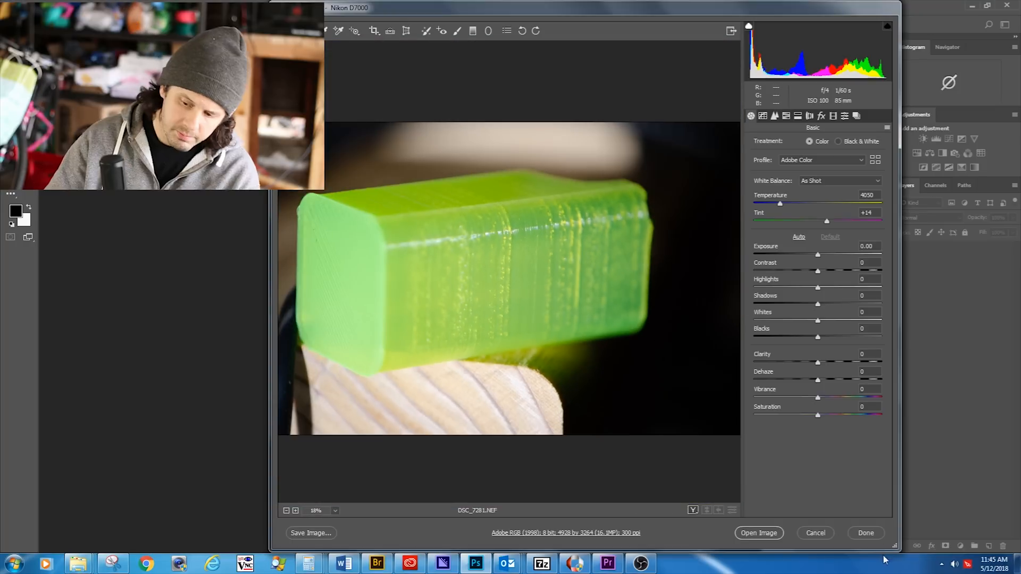
mouse_move(609, 289)
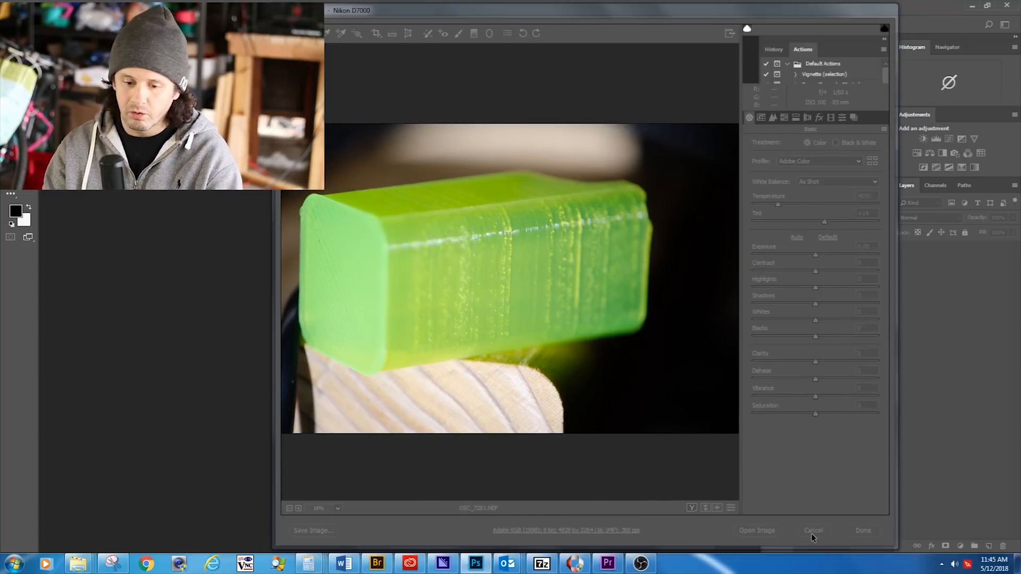
- Cancel Camera Raw to discard DSC_7281.NEF without opening it
click(812, 530)
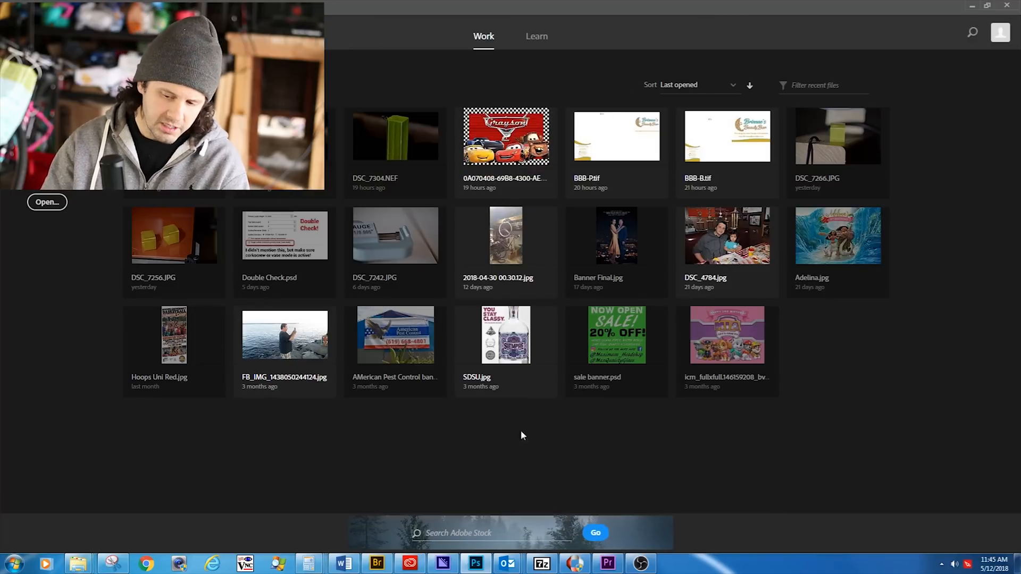
mouse_move(476, 563)
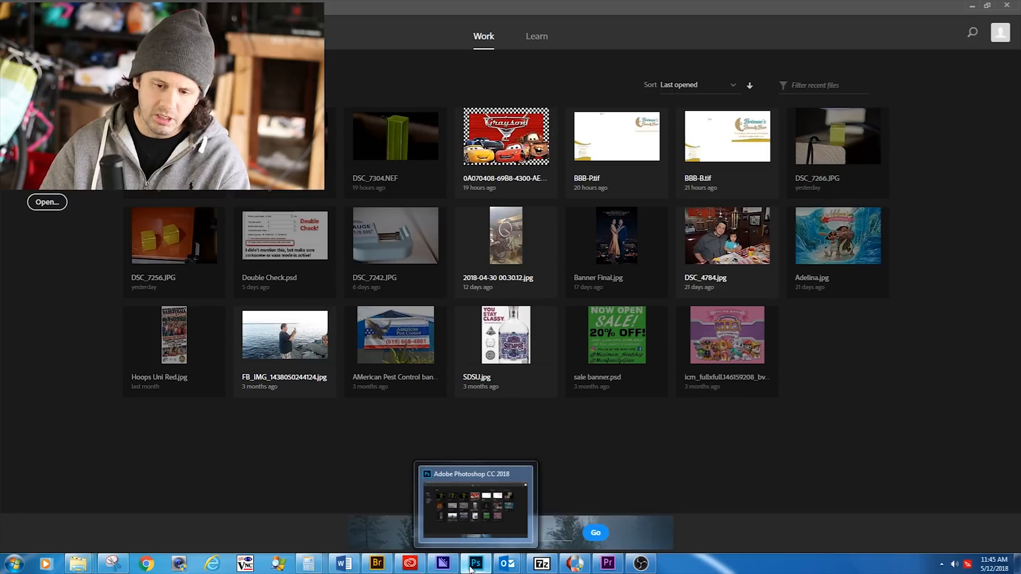
mouse_move(376, 562)
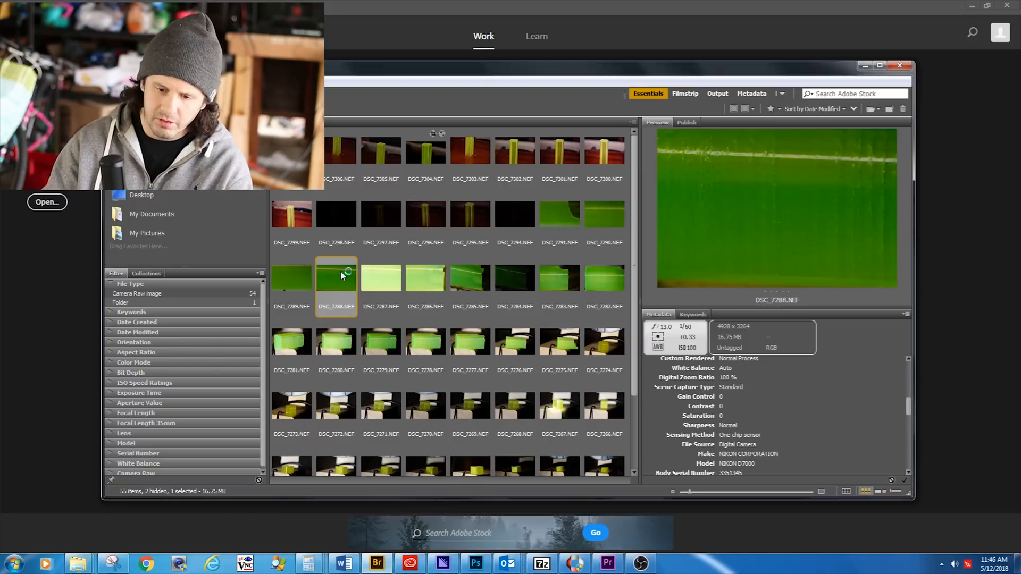
- Open DSC_7288.NEF from Adobe Bridge into Camera Raw
double_click(336, 278)
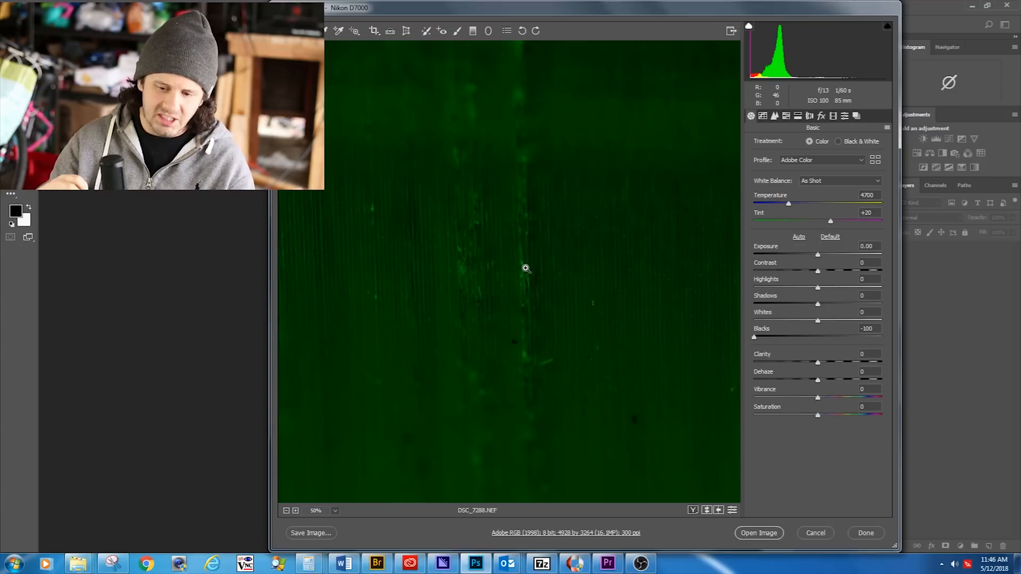
mouse_move(591, 244)
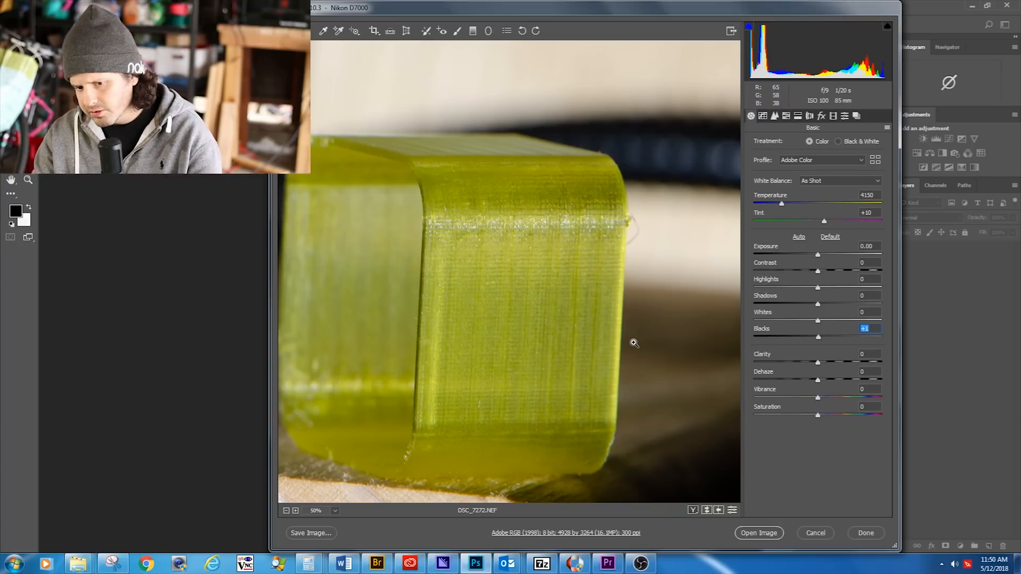
mouse_move(608, 283)
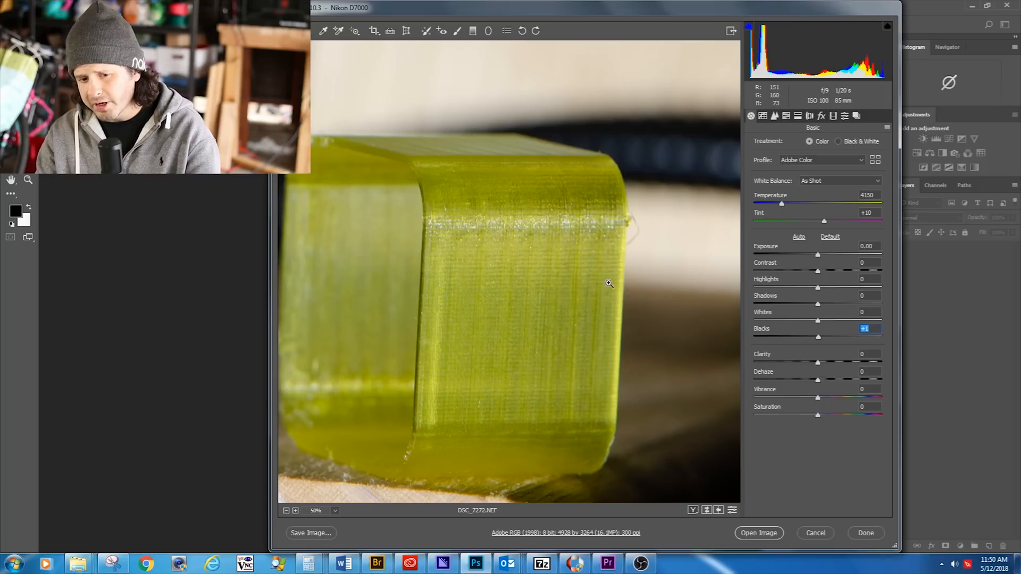
mouse_move(605, 240)
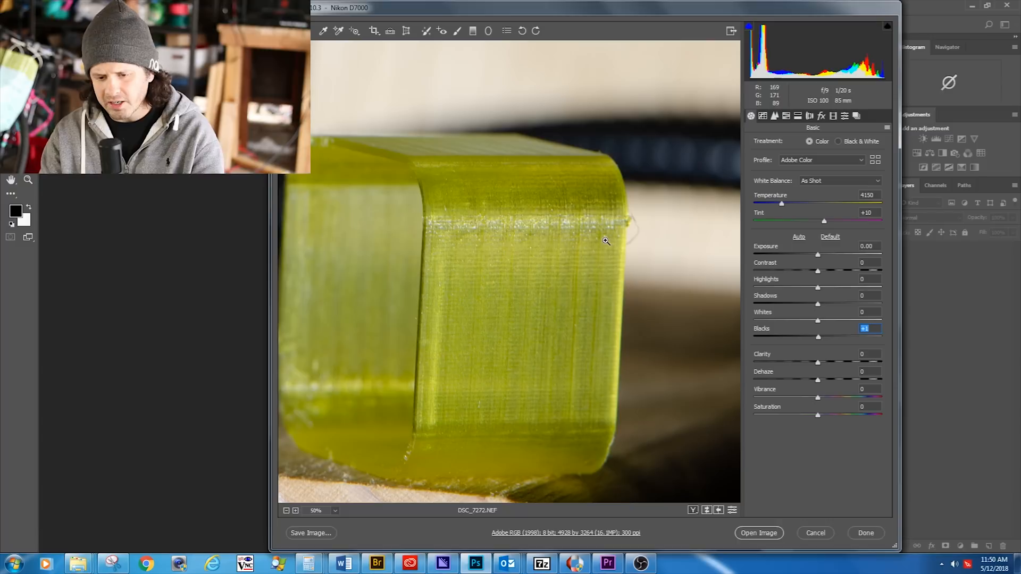
mouse_move(647, 249)
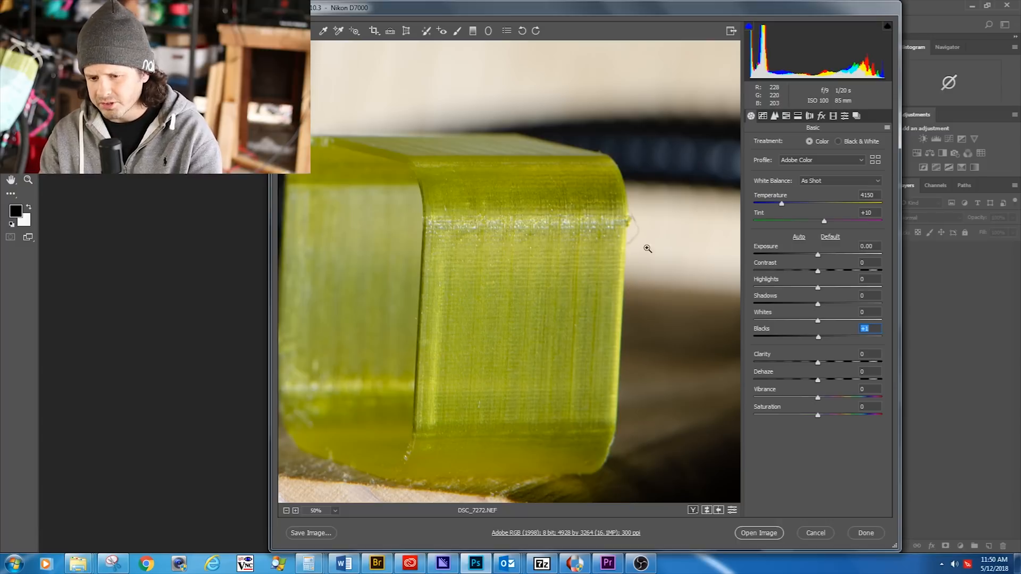
mouse_move(602, 280)
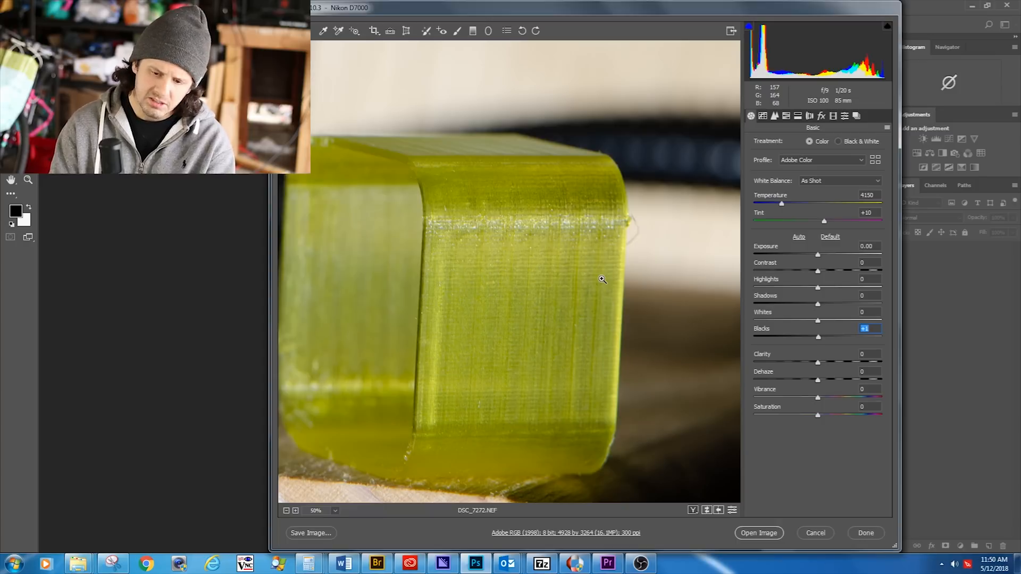
mouse_move(659, 332)
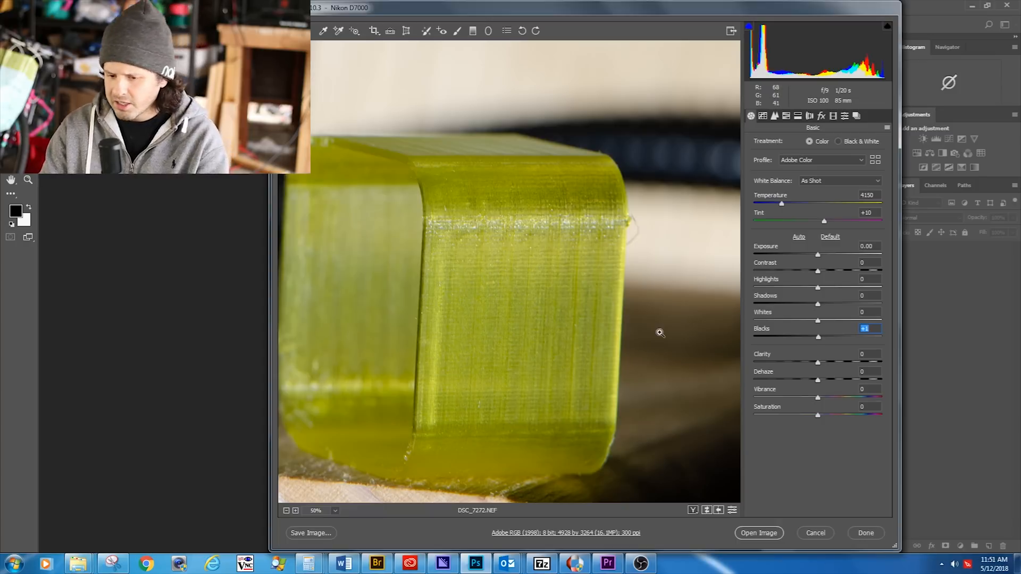
mouse_move(446, 156)
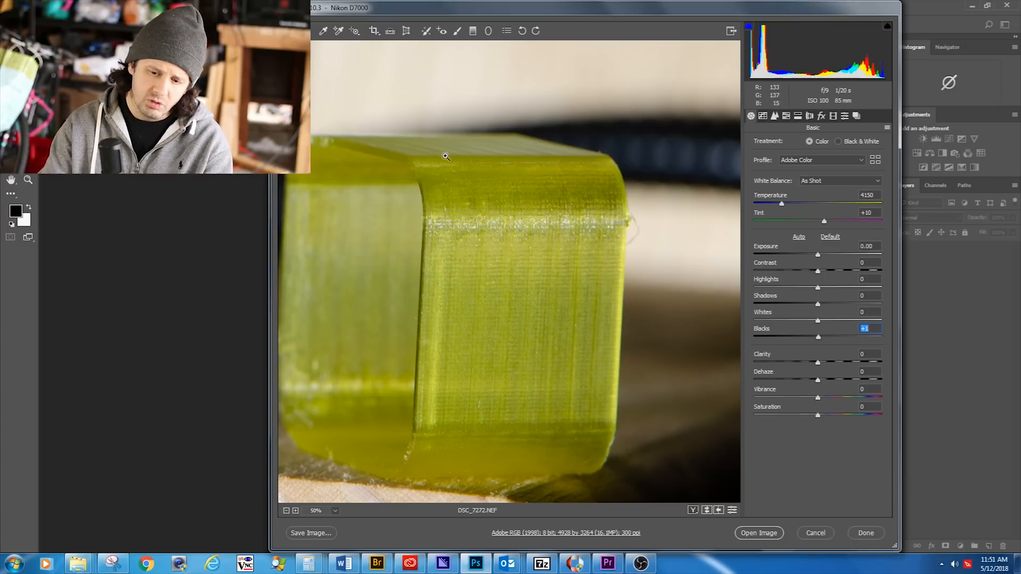
mouse_move(545, 289)
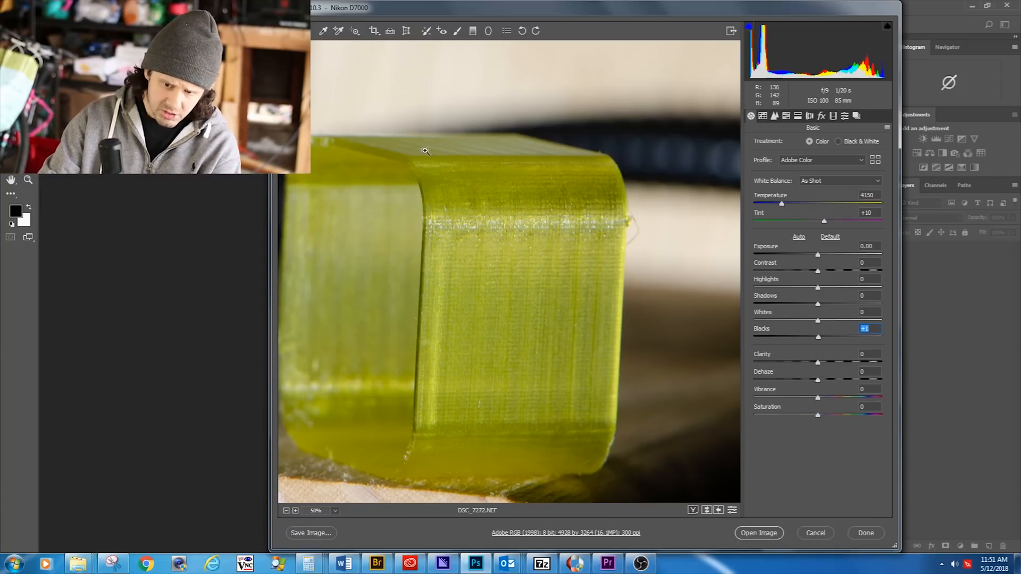
mouse_move(498, 180)
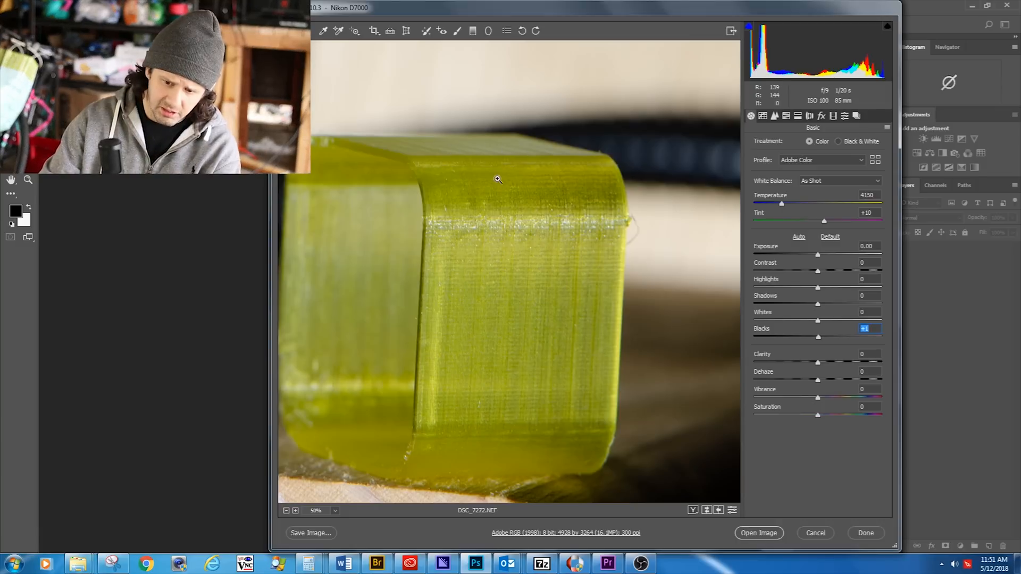
mouse_move(514, 153)
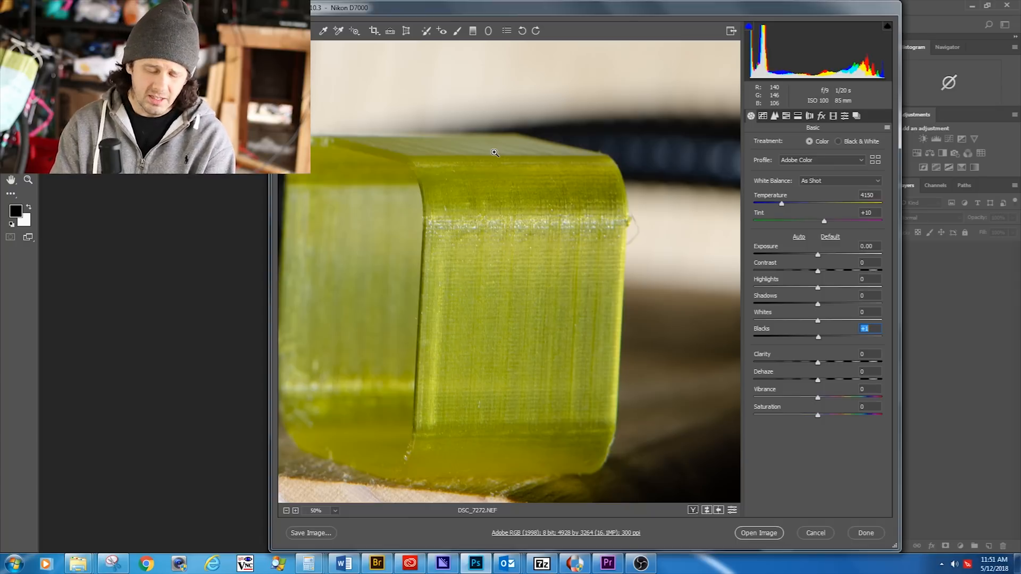
mouse_move(502, 289)
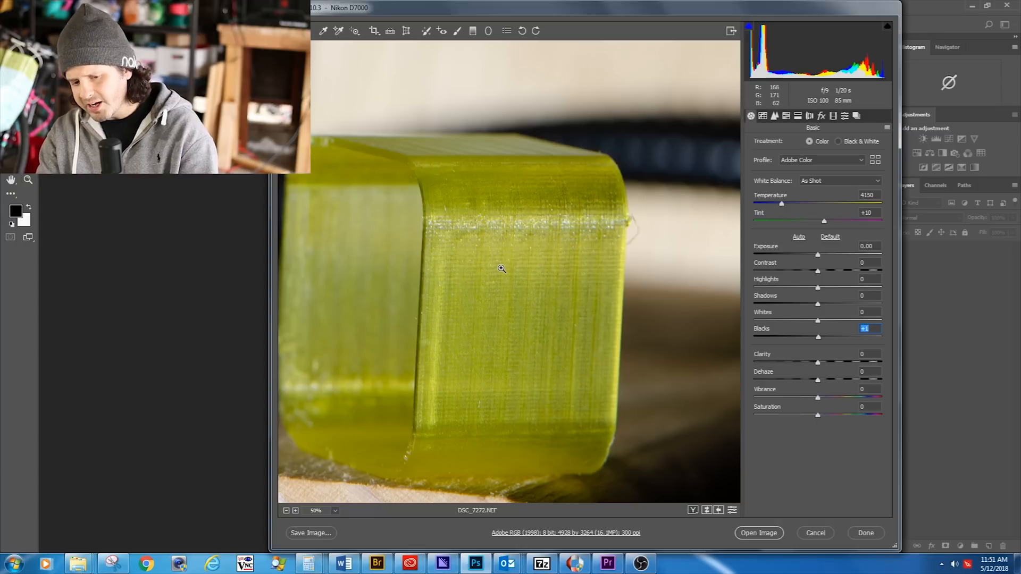
mouse_move(539, 282)
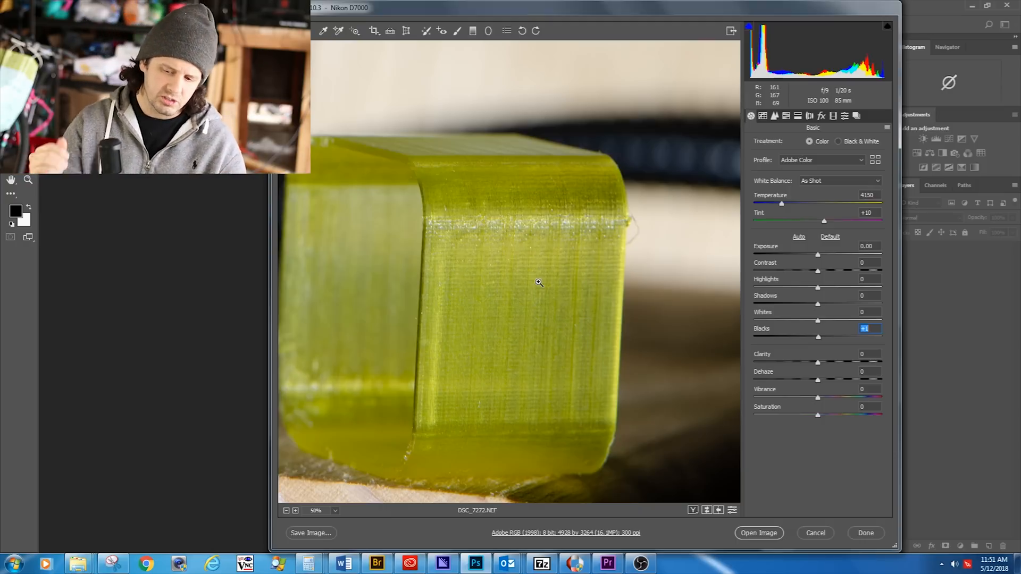
mouse_move(612, 337)
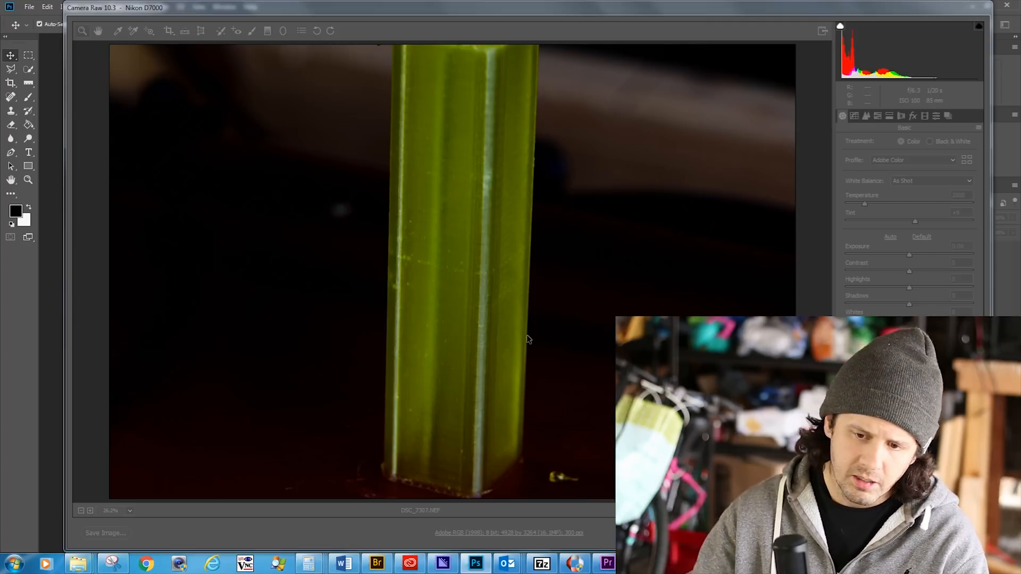
mouse_move(443, 273)
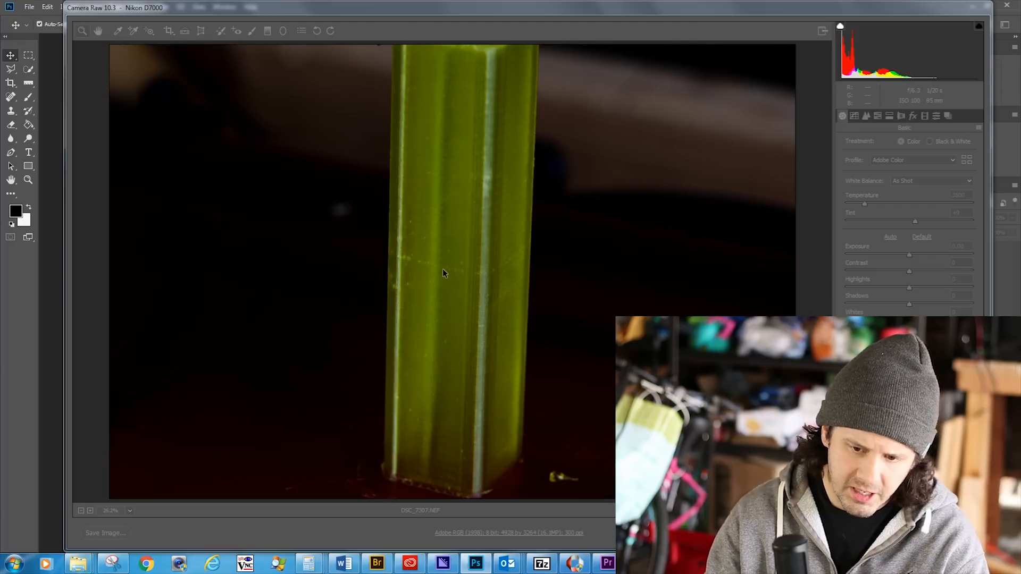
mouse_move(388, 425)
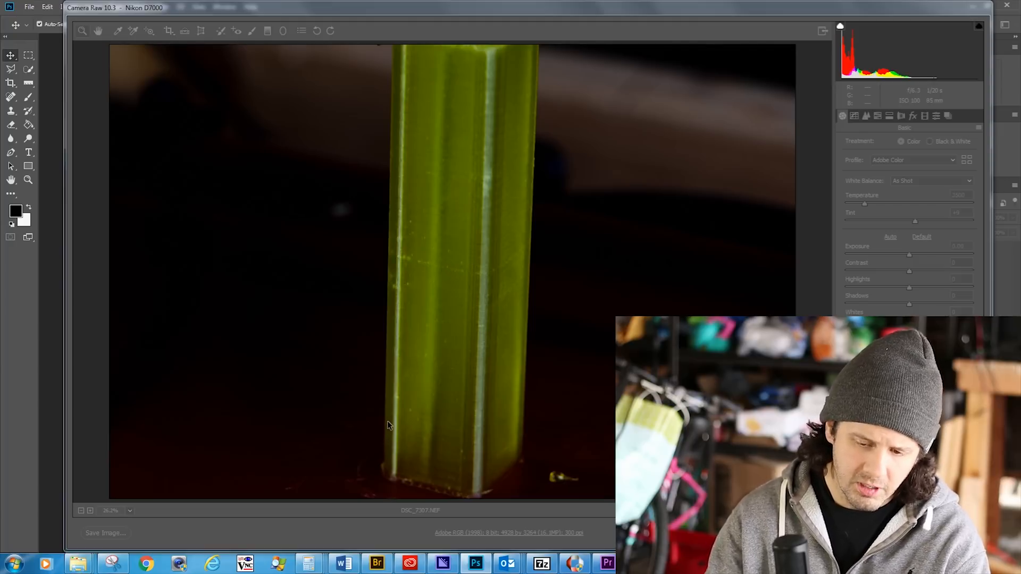
mouse_move(391, 404)
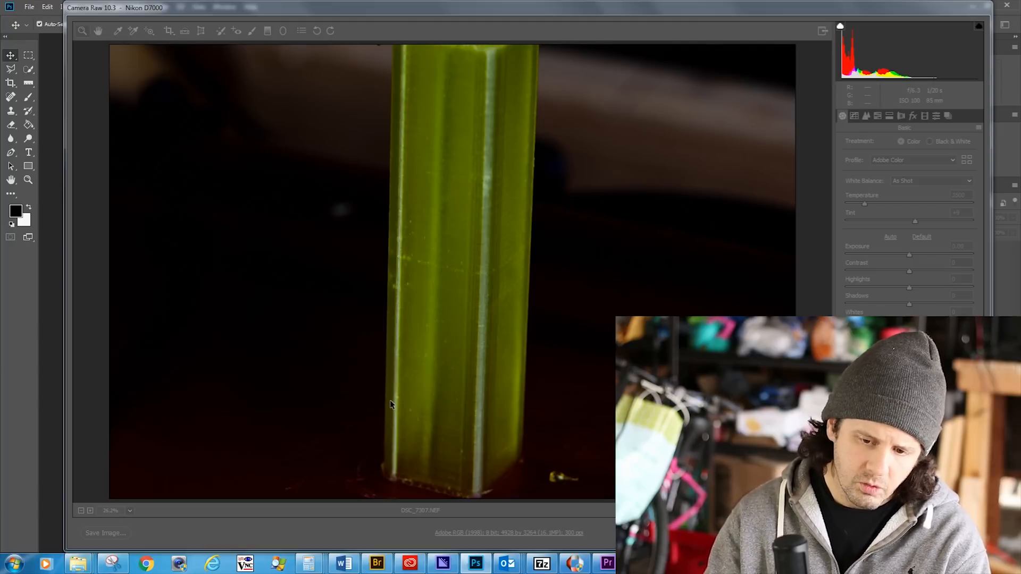
mouse_move(394, 306)
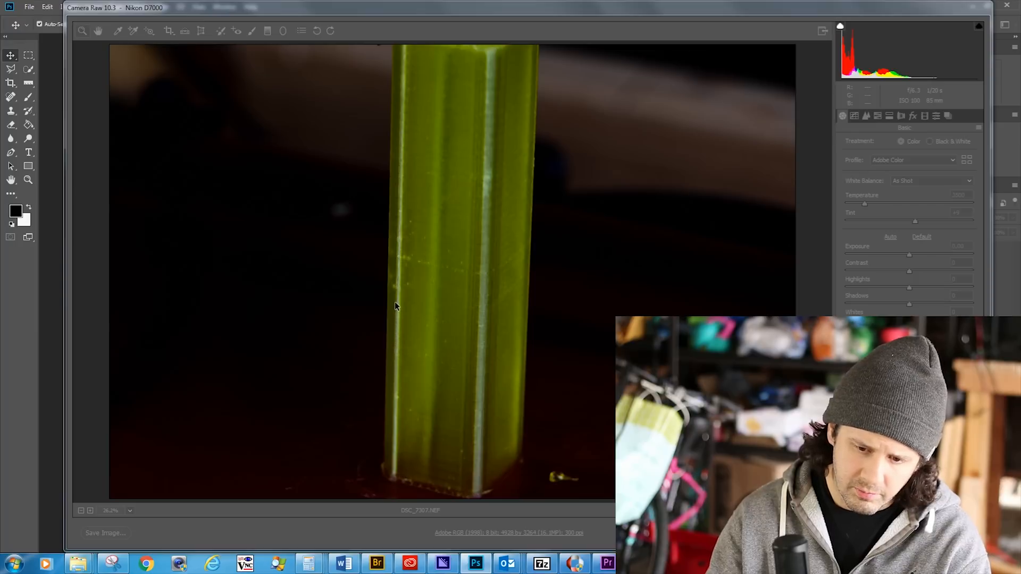
mouse_move(397, 260)
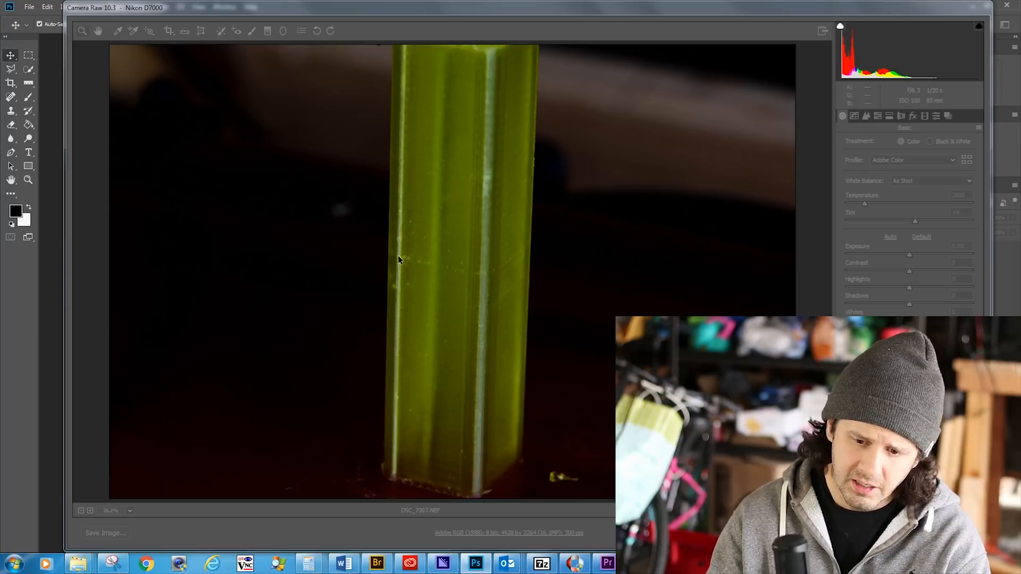
mouse_move(487, 183)
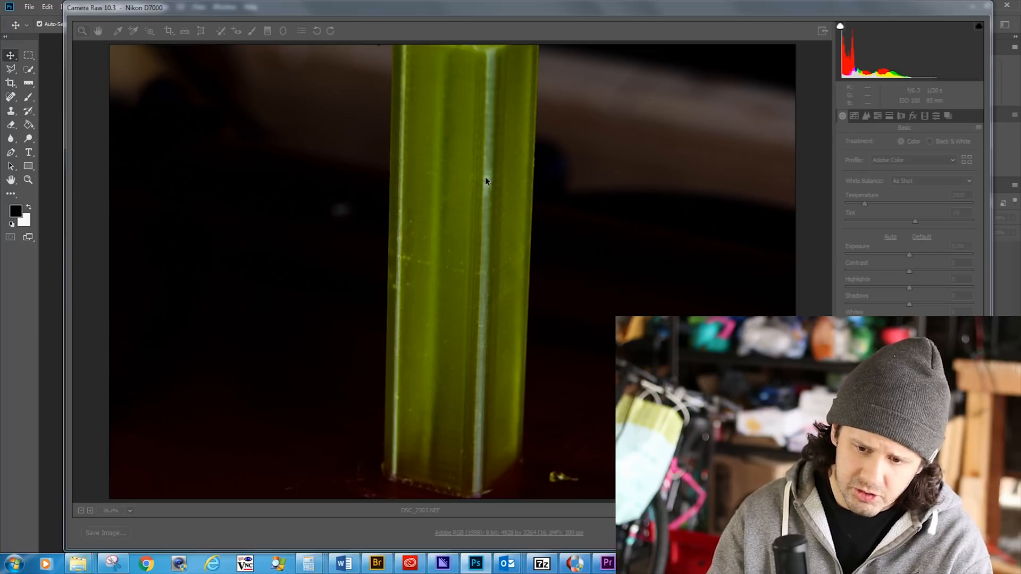
mouse_move(493, 79)
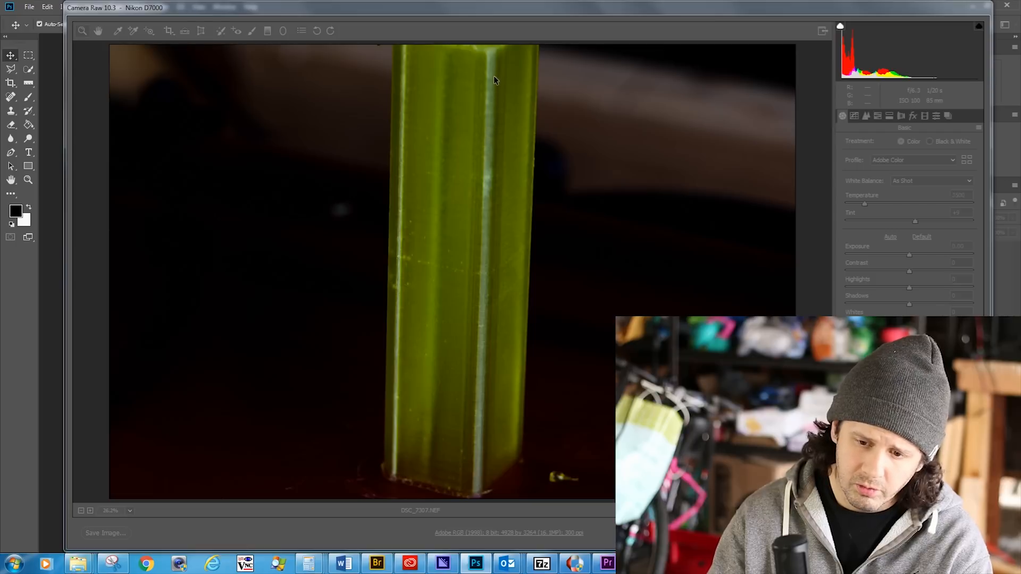
mouse_move(497, 262)
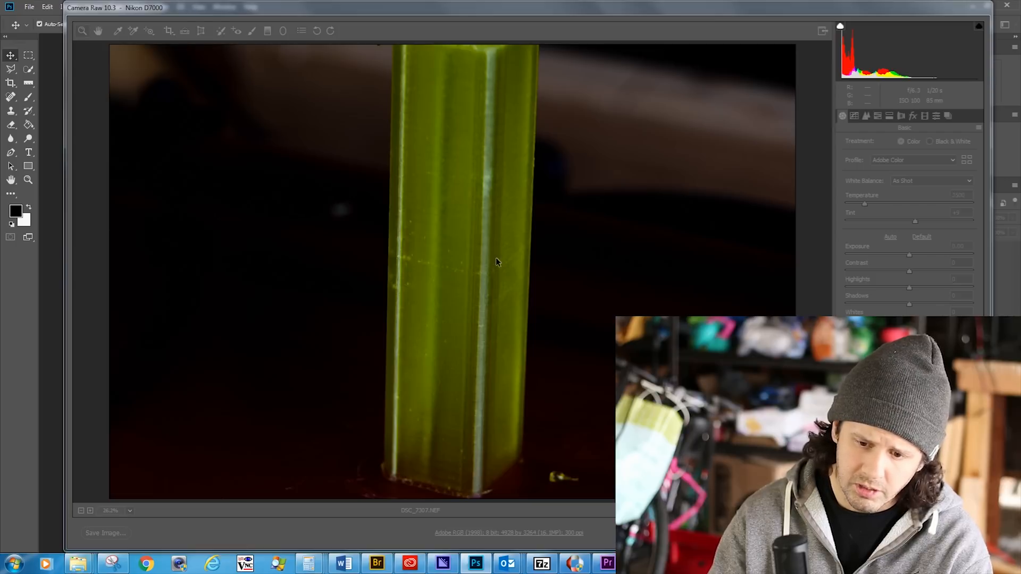
mouse_move(482, 133)
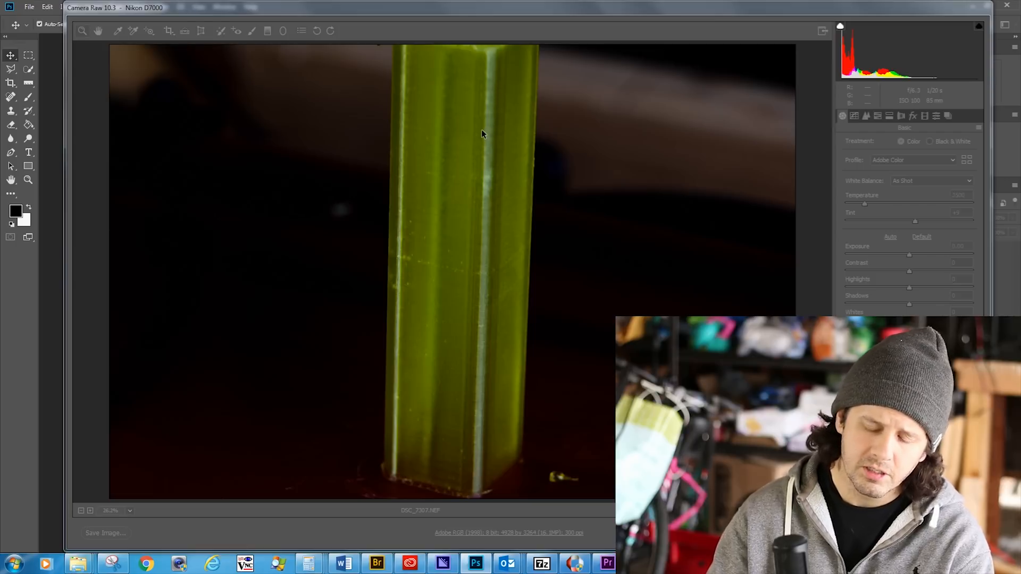
mouse_move(484, 149)
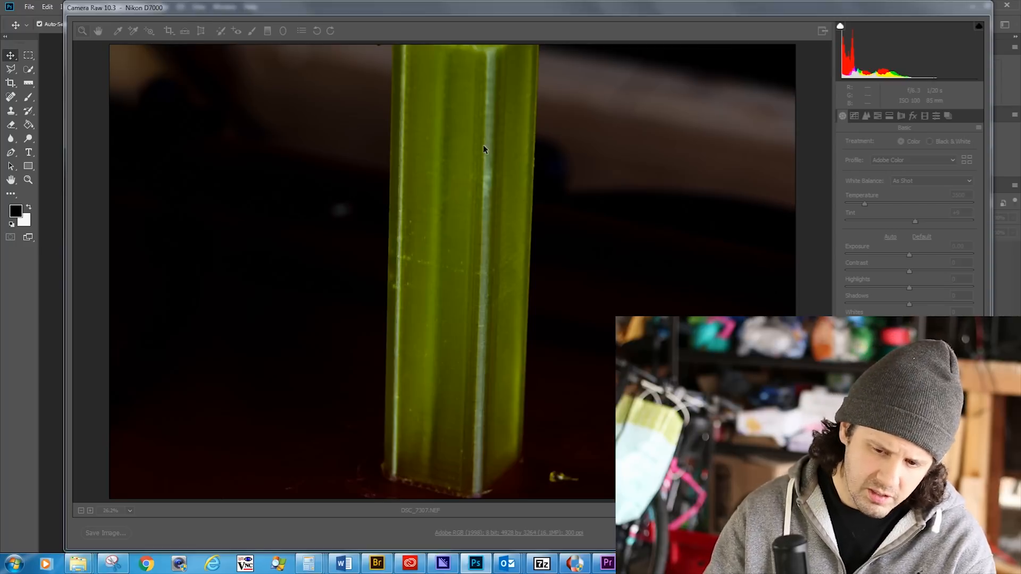
mouse_move(450, 271)
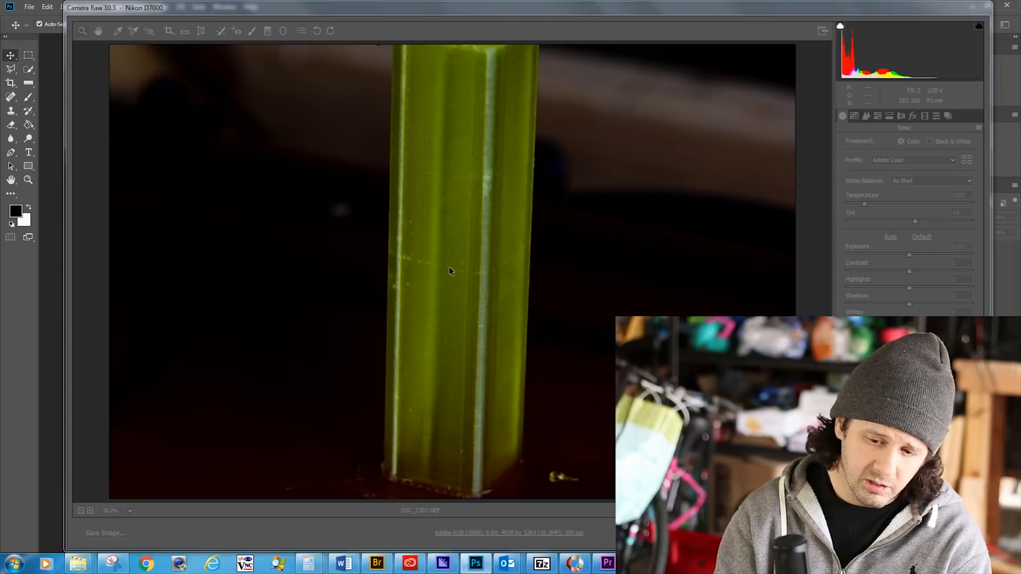
mouse_move(462, 276)
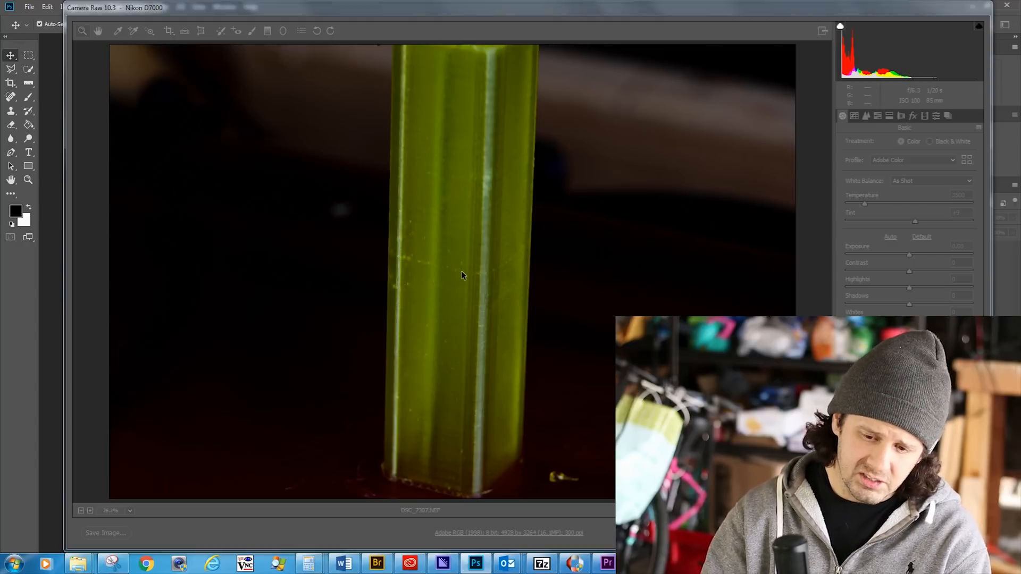
mouse_move(440, 272)
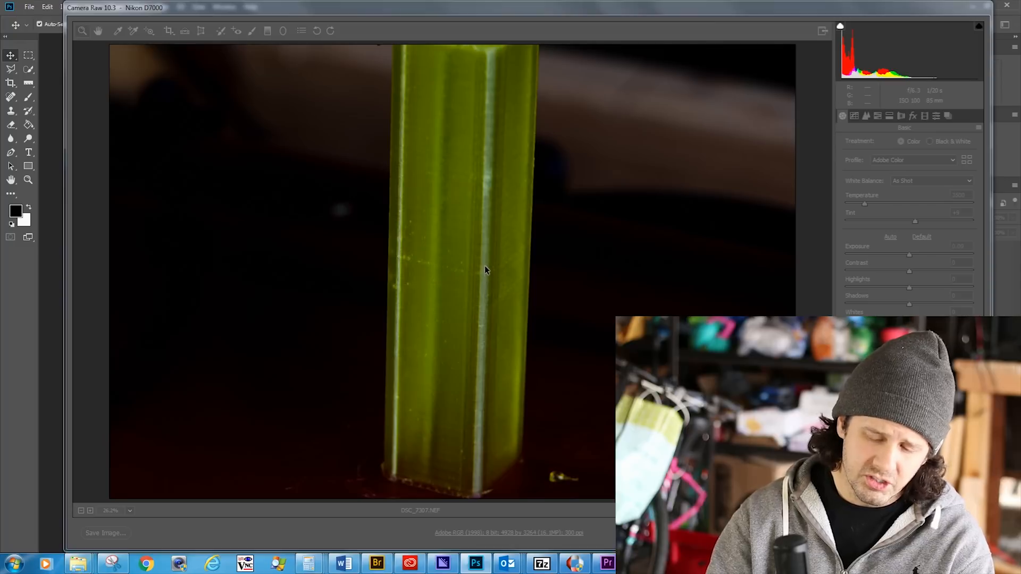
mouse_move(485, 254)
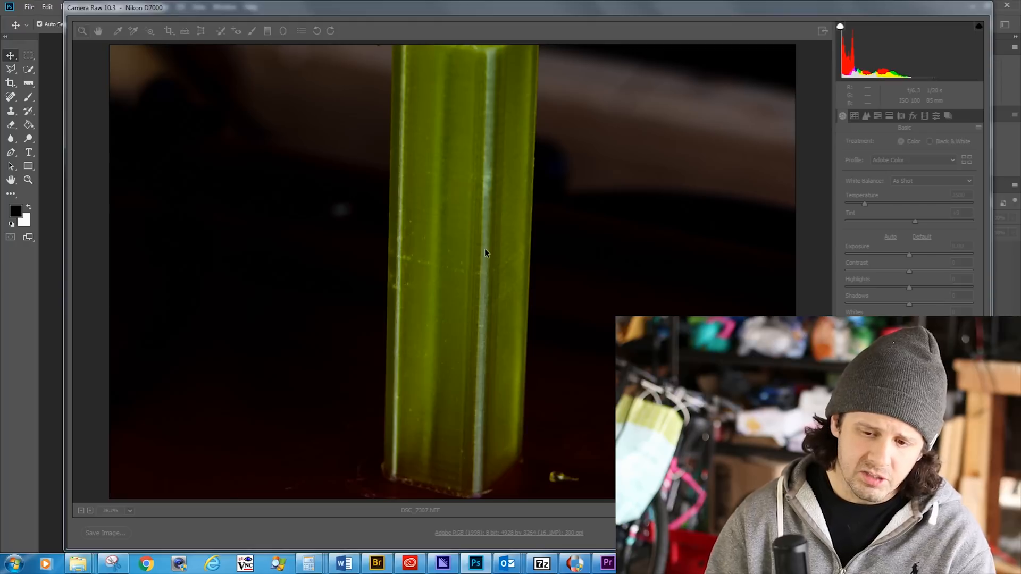
mouse_move(484, 90)
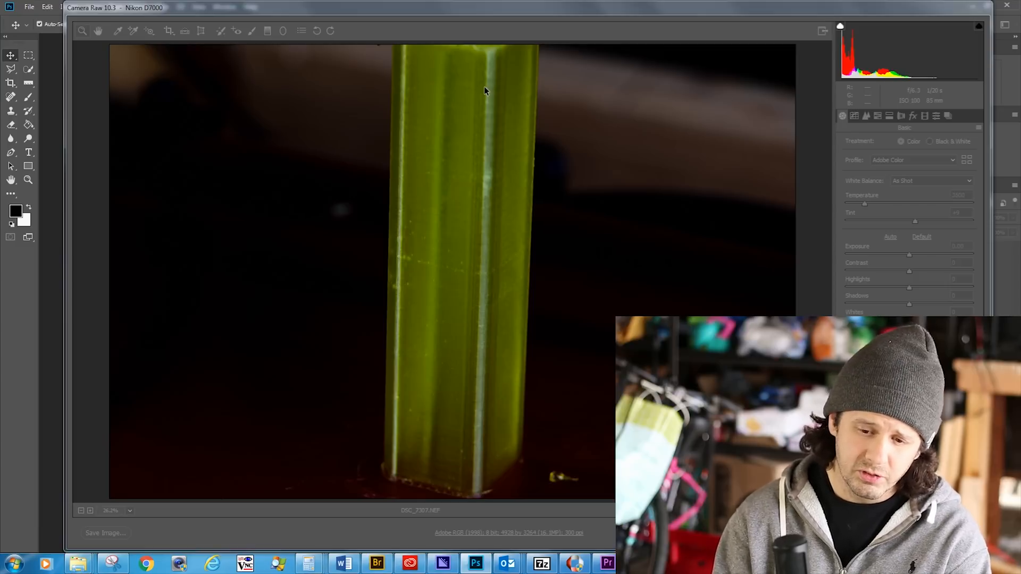
mouse_move(484, 292)
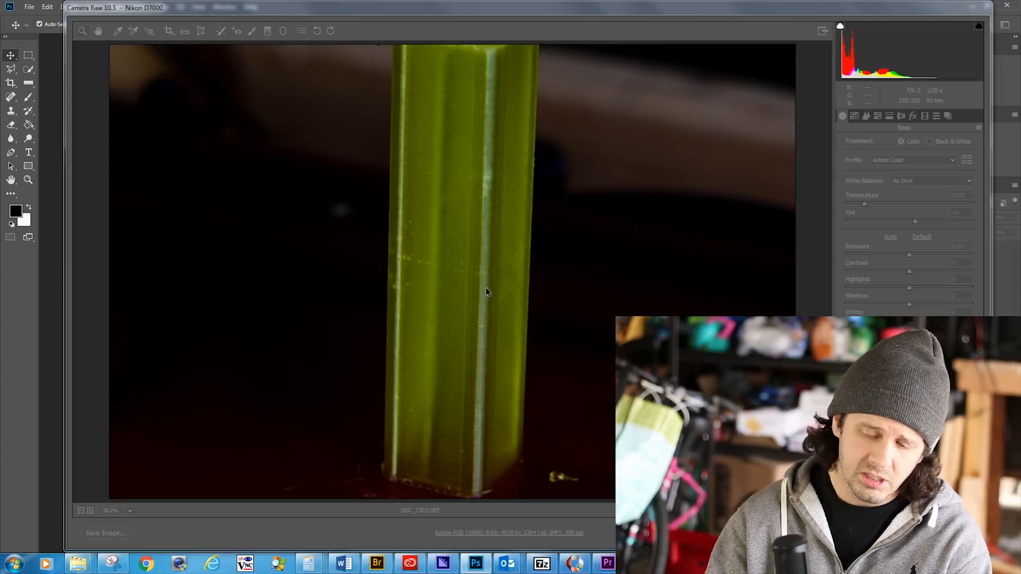
mouse_move(494, 322)
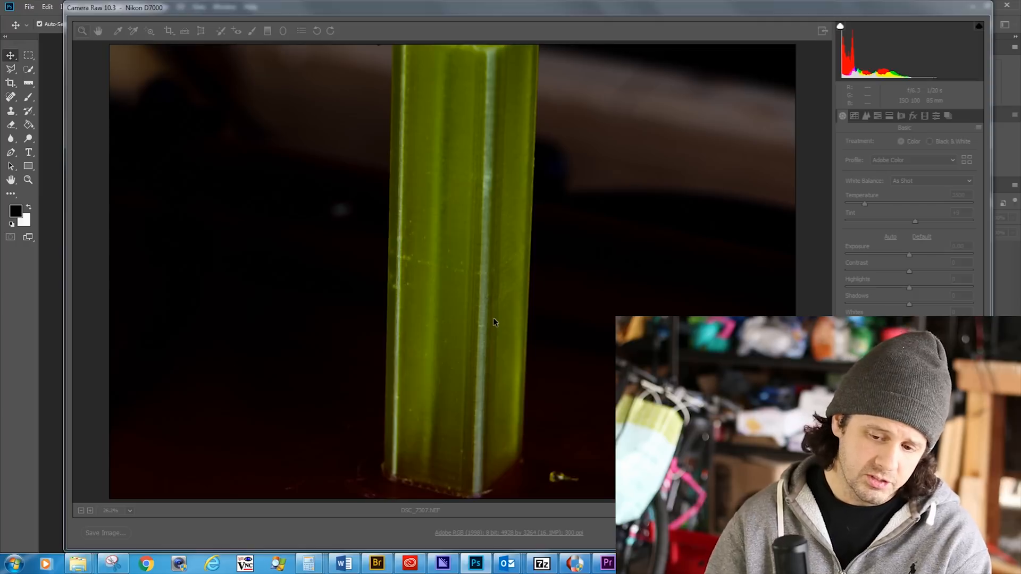
mouse_move(472, 380)
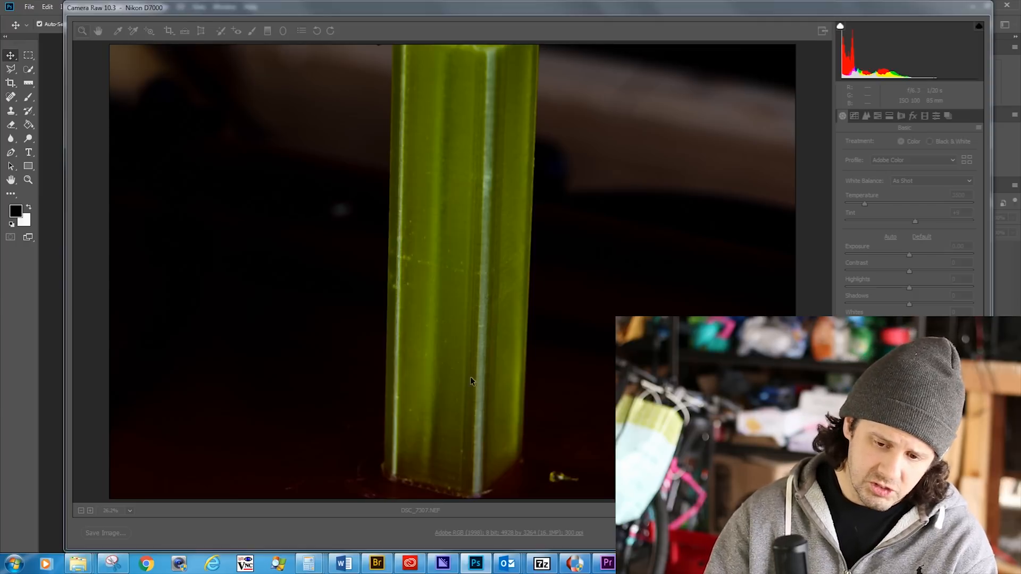
mouse_move(459, 368)
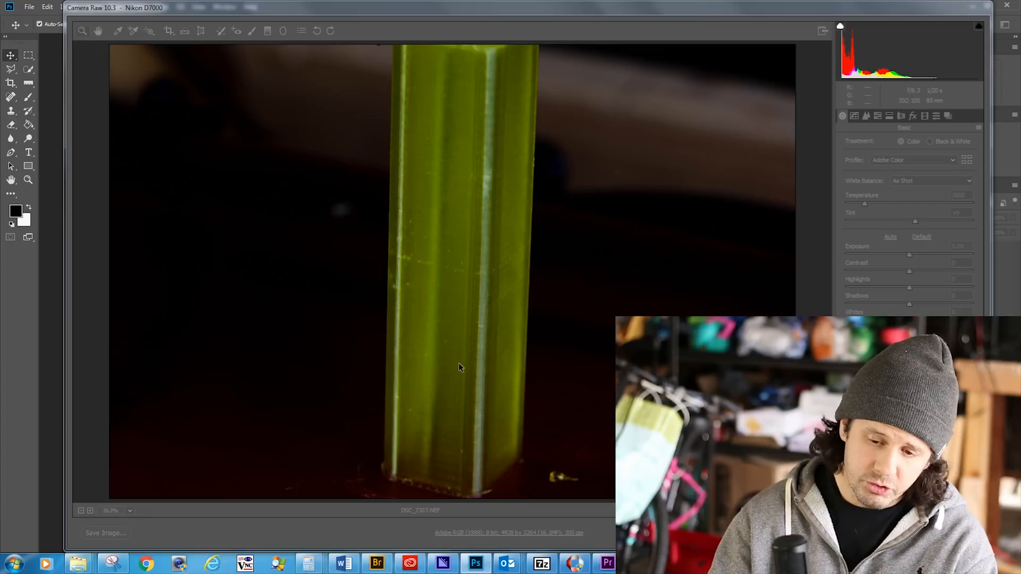
mouse_move(428, 317)
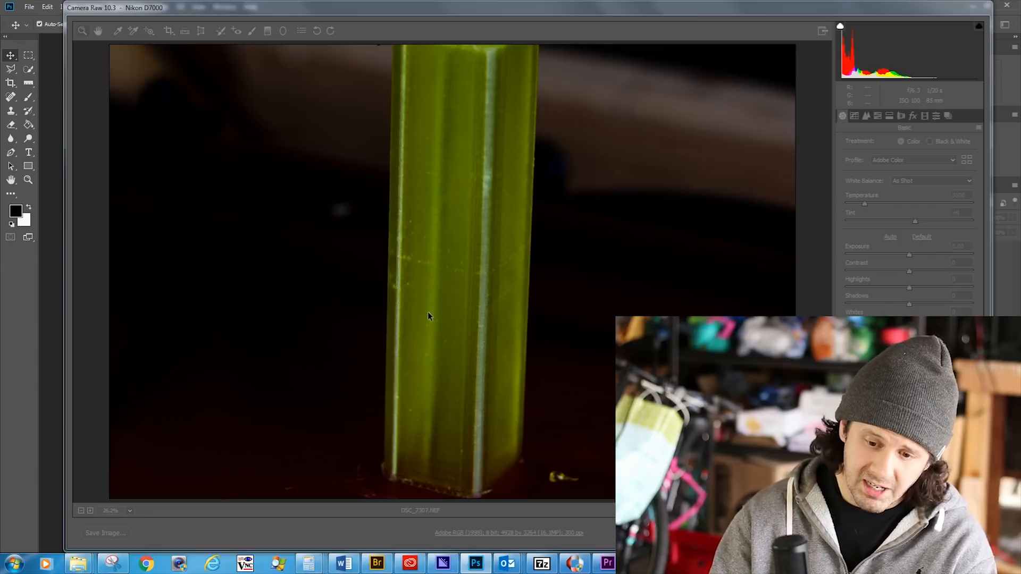
mouse_move(466, 326)
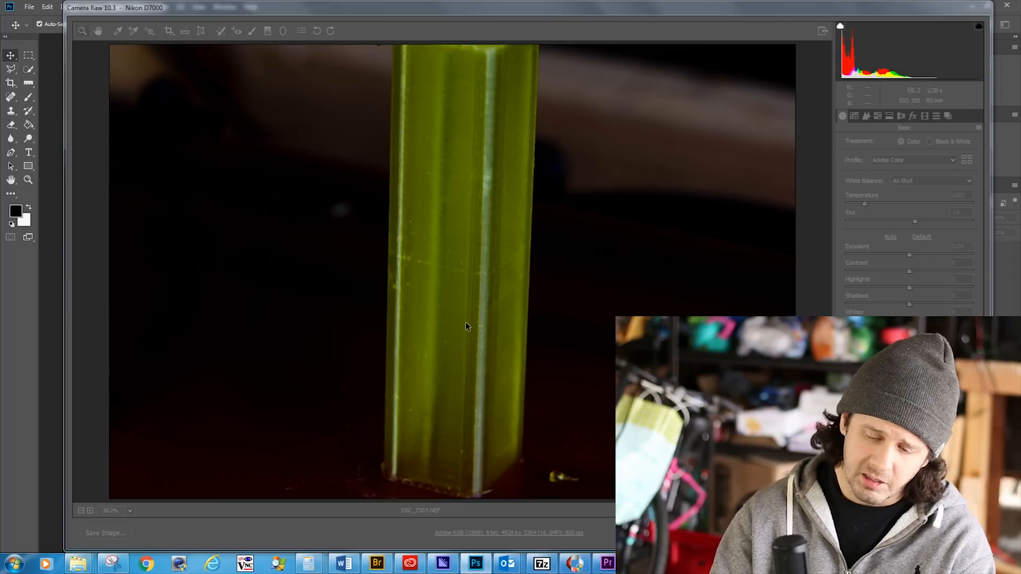
mouse_move(459, 247)
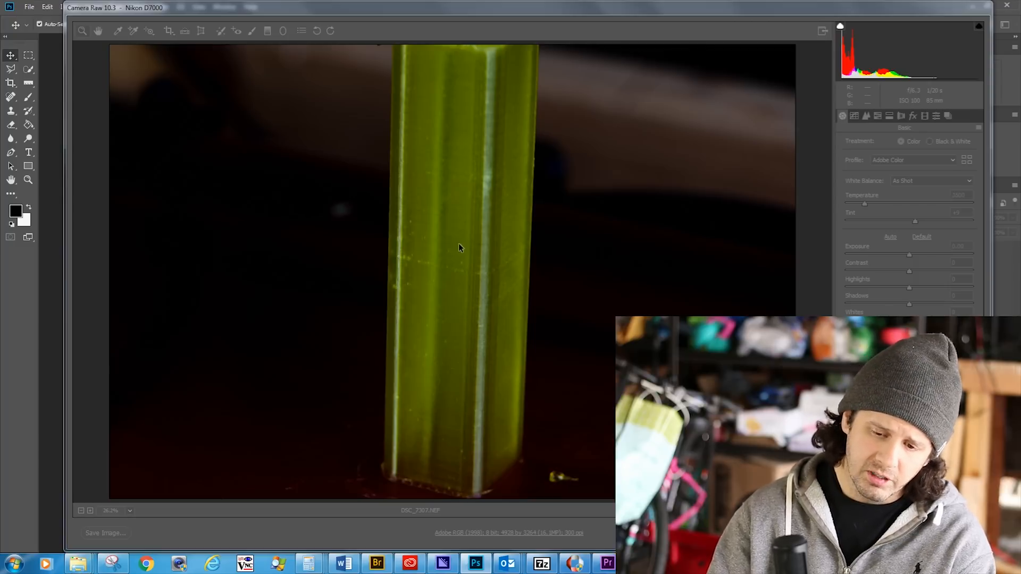